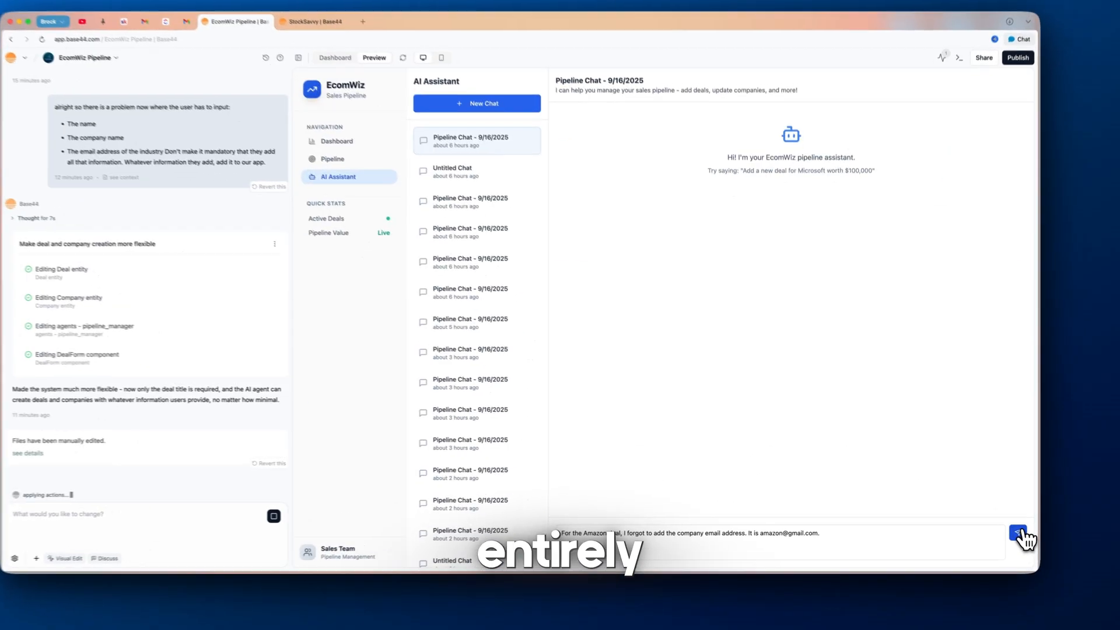
- Send the chat request to add Amazon's company email to the deal, then return to the Base44 homepage
click(1021, 533)
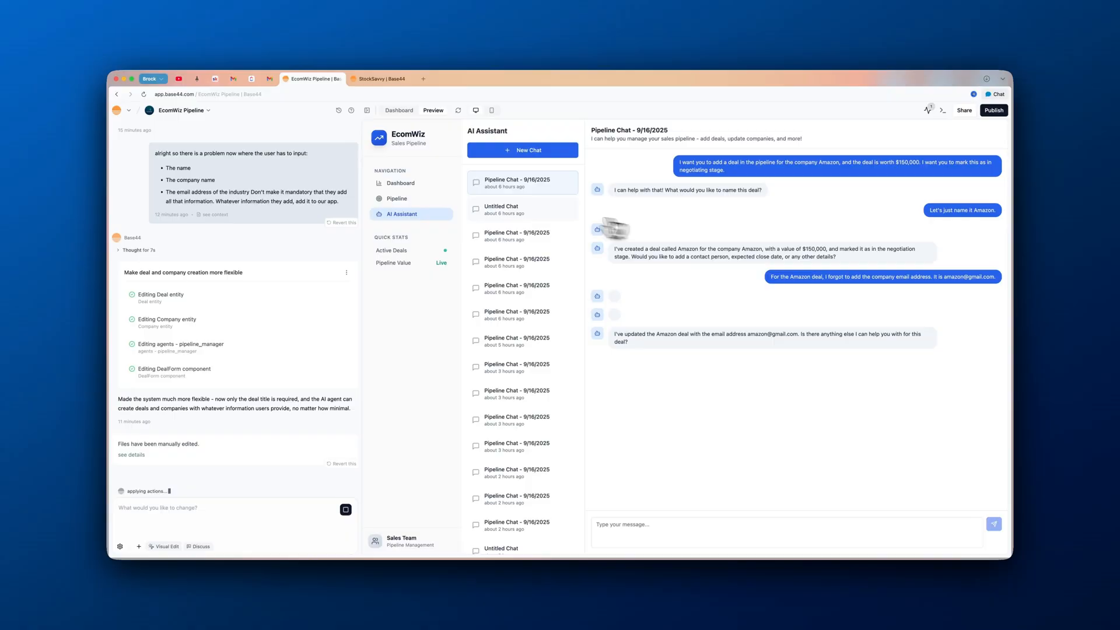
click(399, 183)
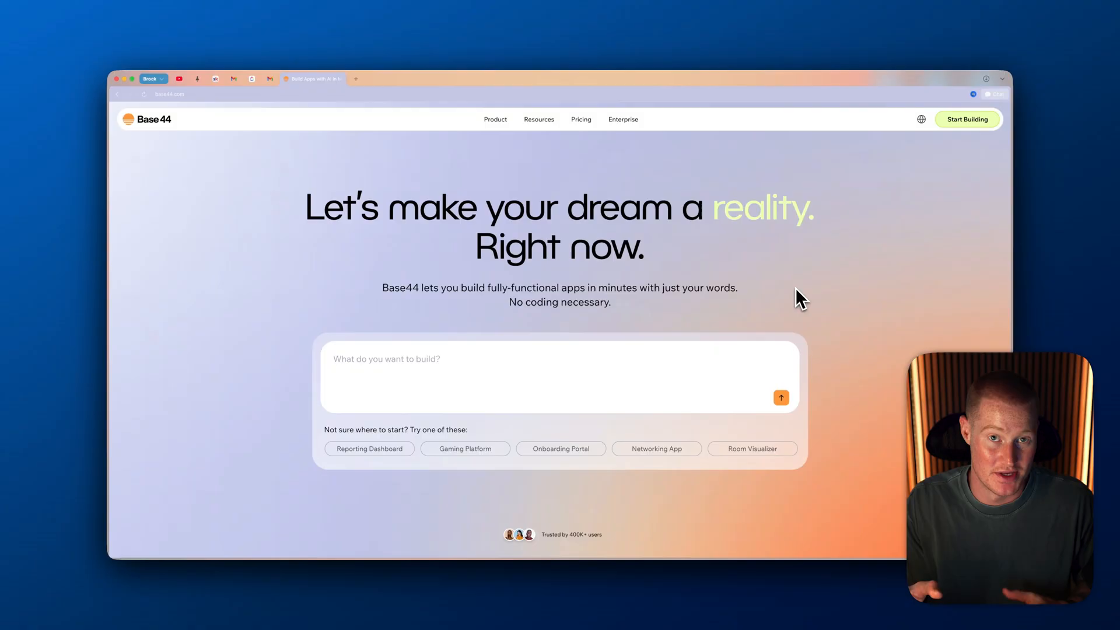
mouse_move(715, 37)
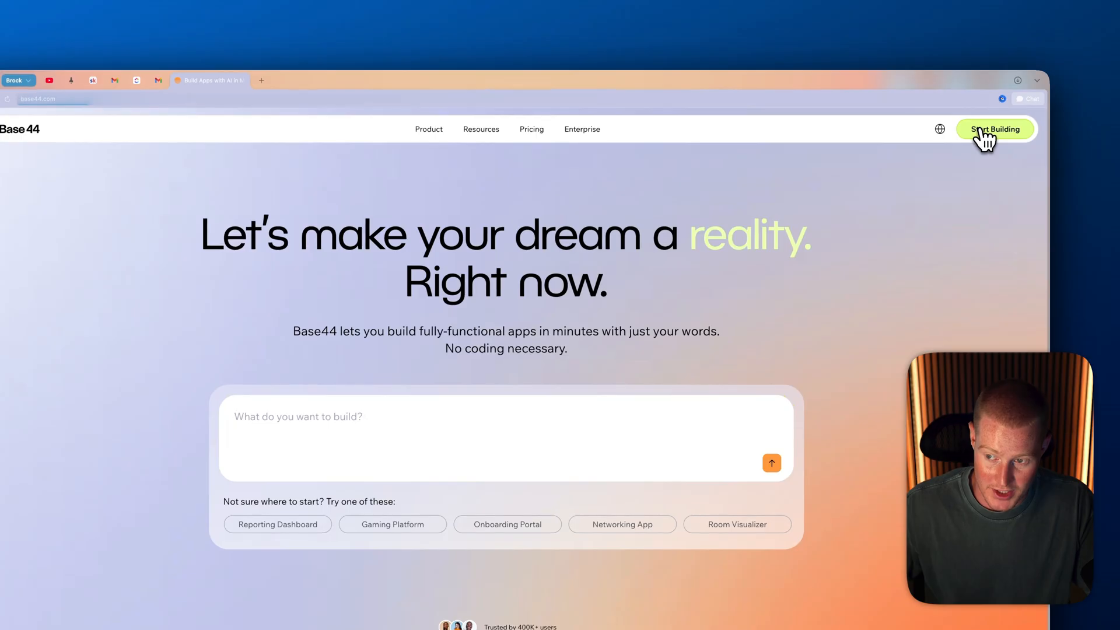
- Start a new build and submit a prompt for an EcomWiz CRM tracking all pipeline deals
click(995, 129)
text(build me a CRM app to track all of the deals that we have in the pipeline a company. The company is called EcomWiz)
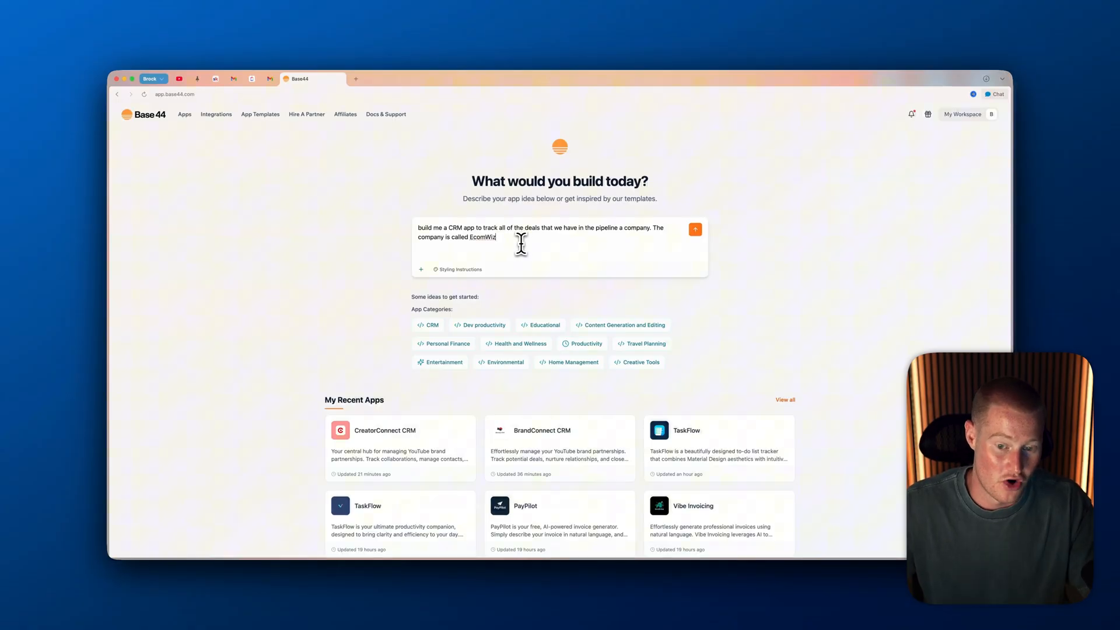
click(694, 230)
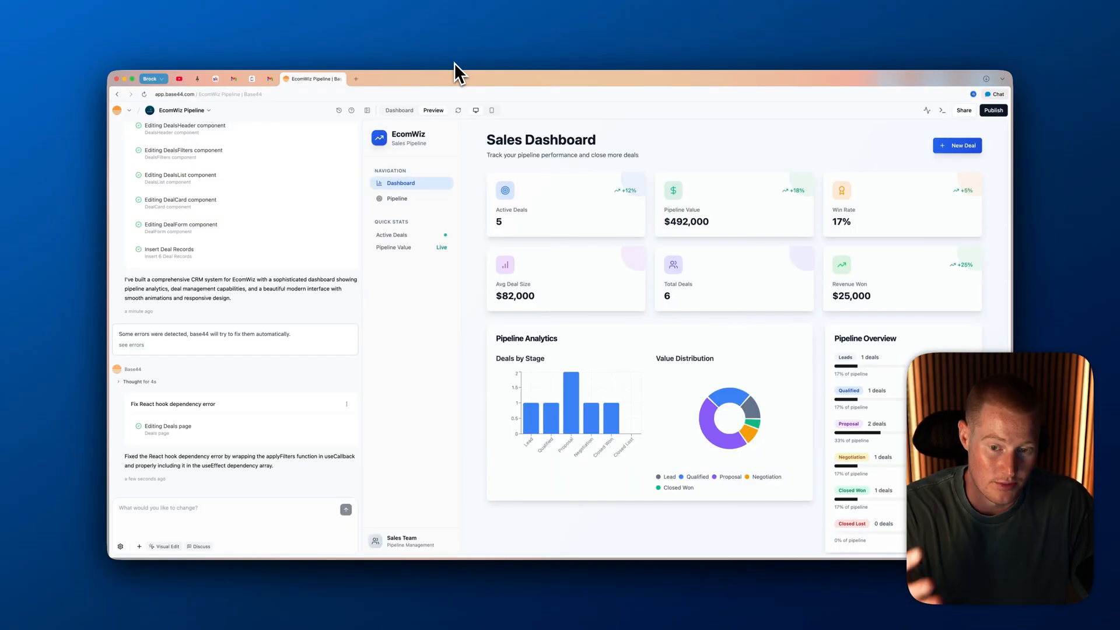
mouse_move(556, 218)
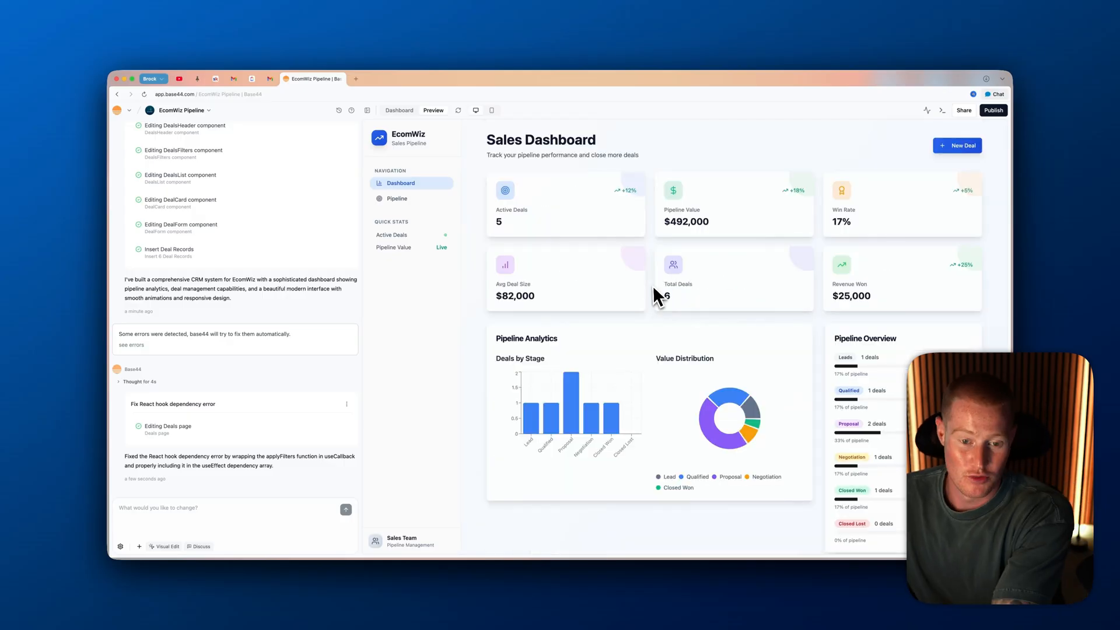
- Review the Sales Dashboard and Pipeline page, bring up a blank New Deal form, then go to the app overview
scroll(down, 3)
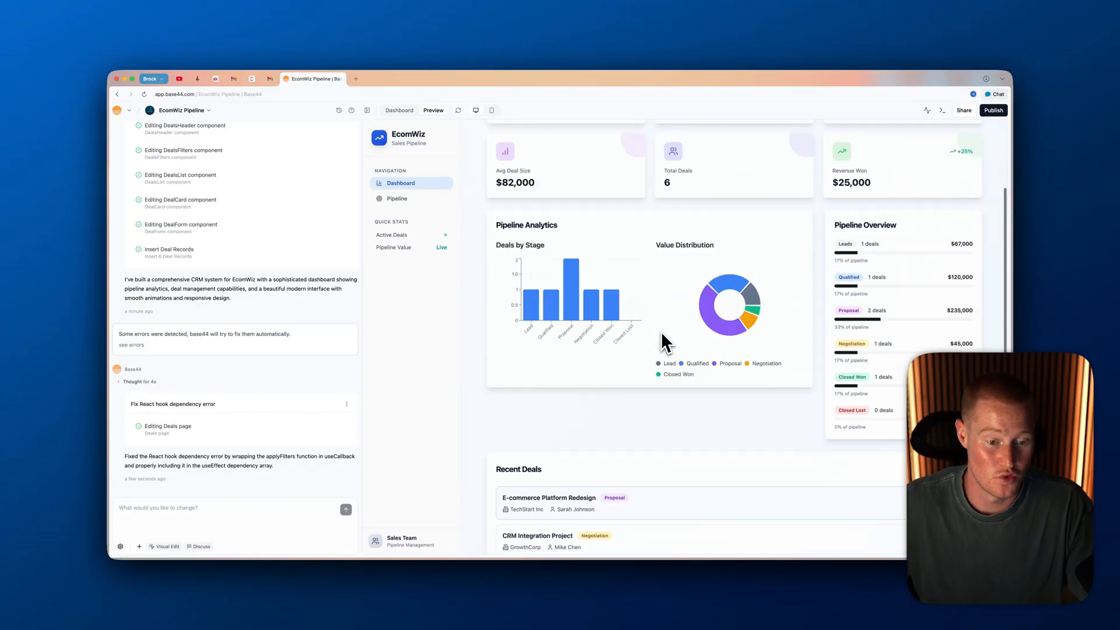
click(397, 198)
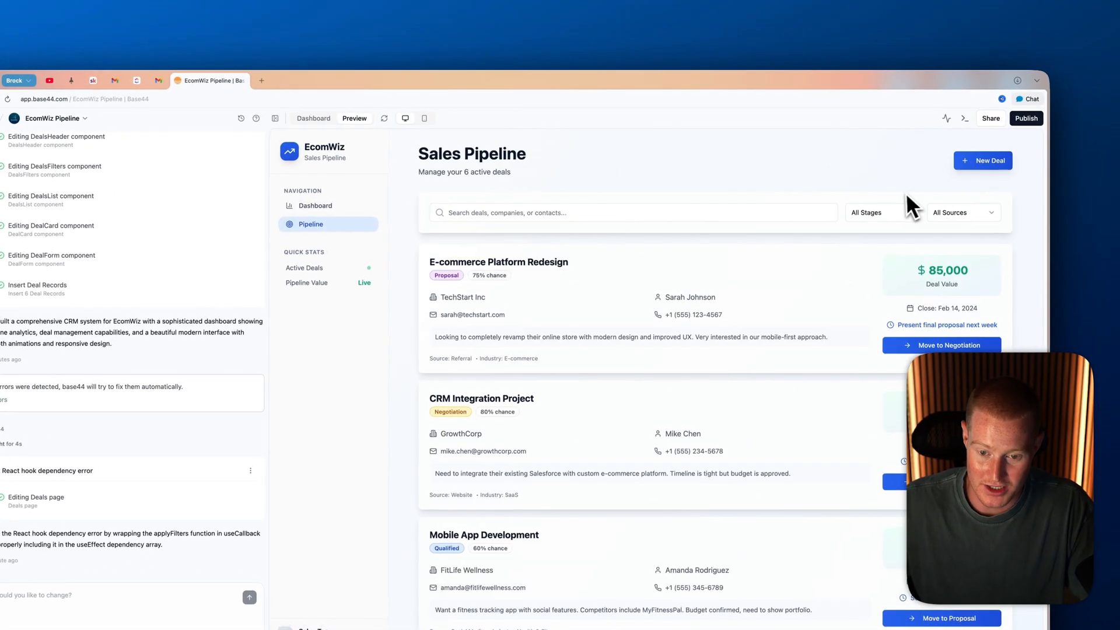
click(982, 160)
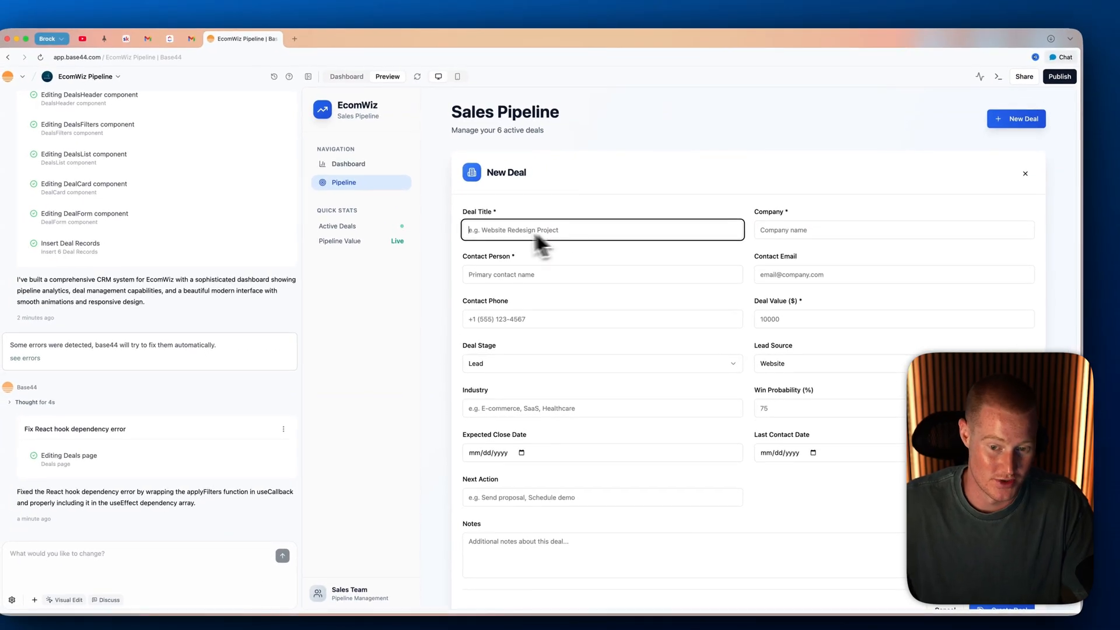
click(602, 319)
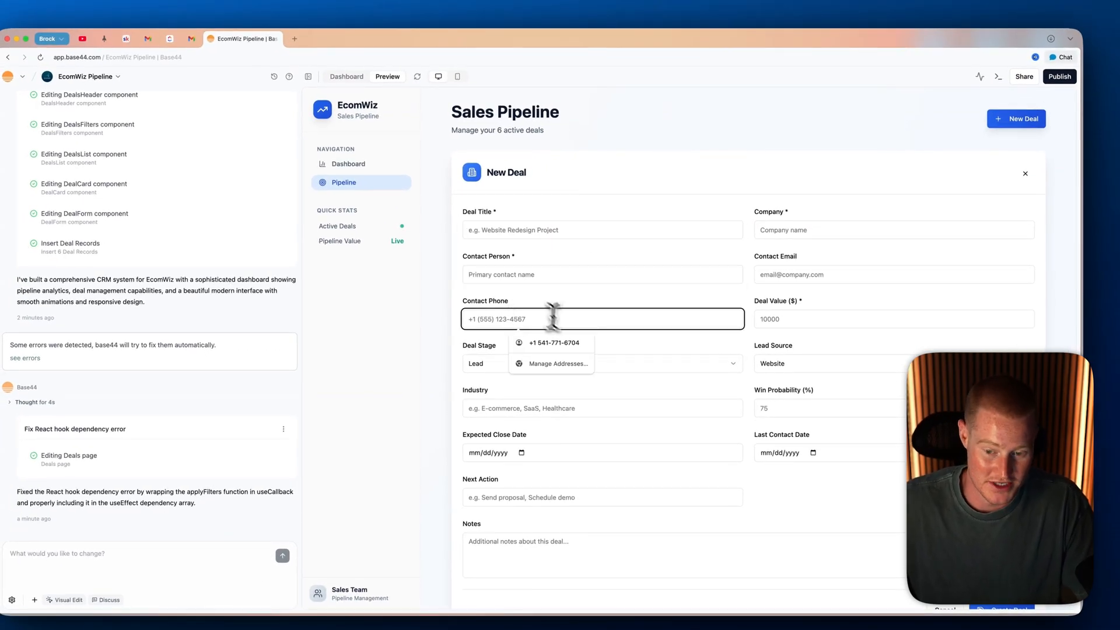
click(892, 318)
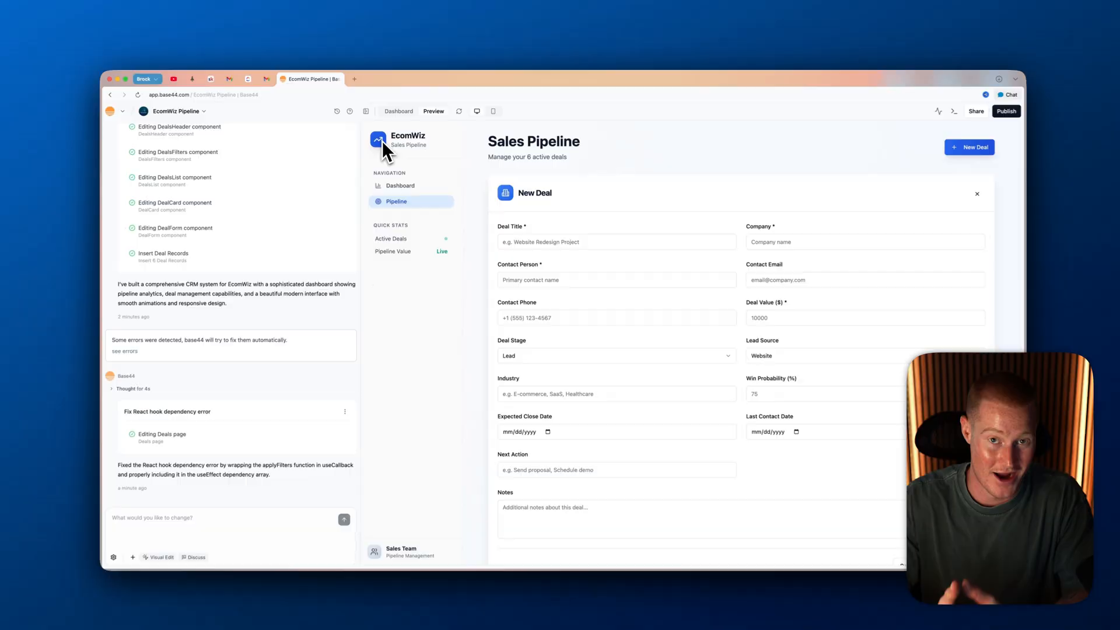
click(384, 195)
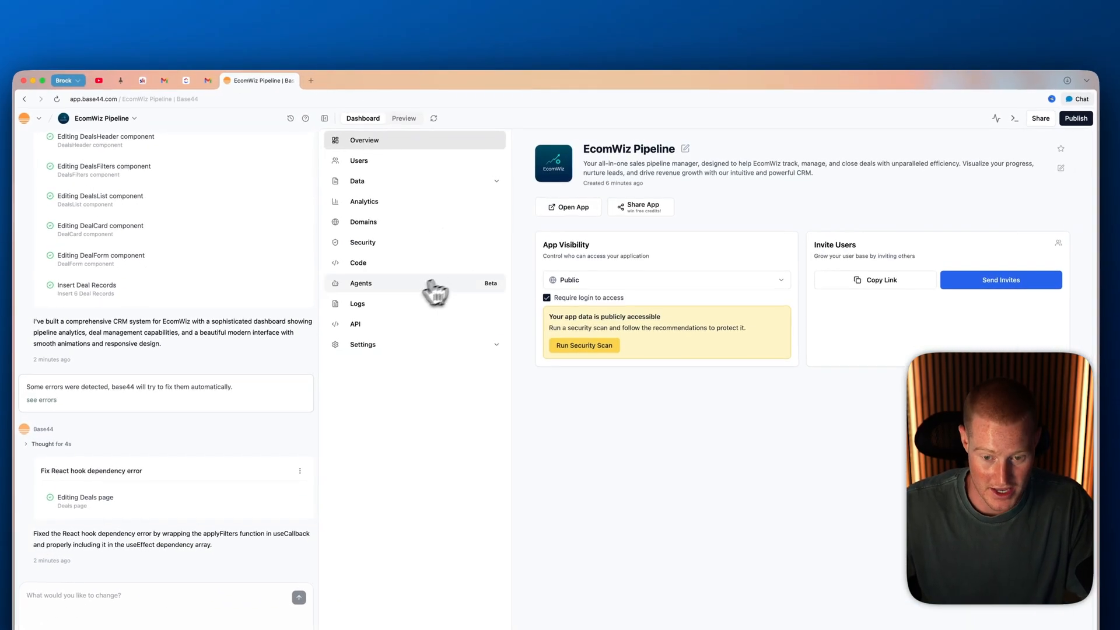
- Enable AI Agents for the EcomWiz Pipeline app from its Agents settings
click(361, 283)
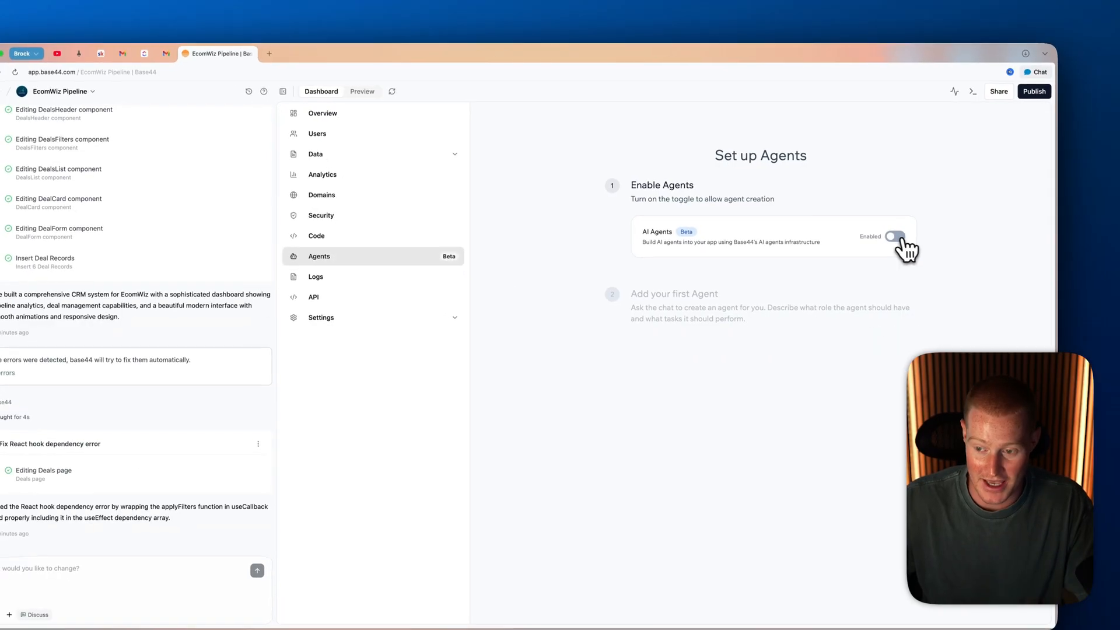
click(891, 237)
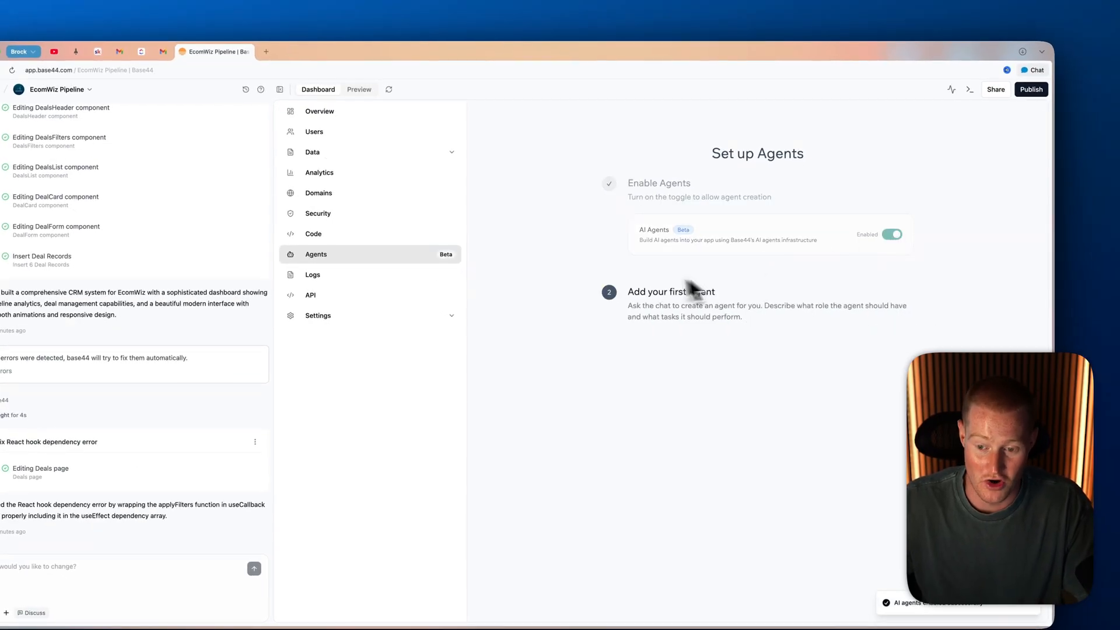
mouse_move(628, 303)
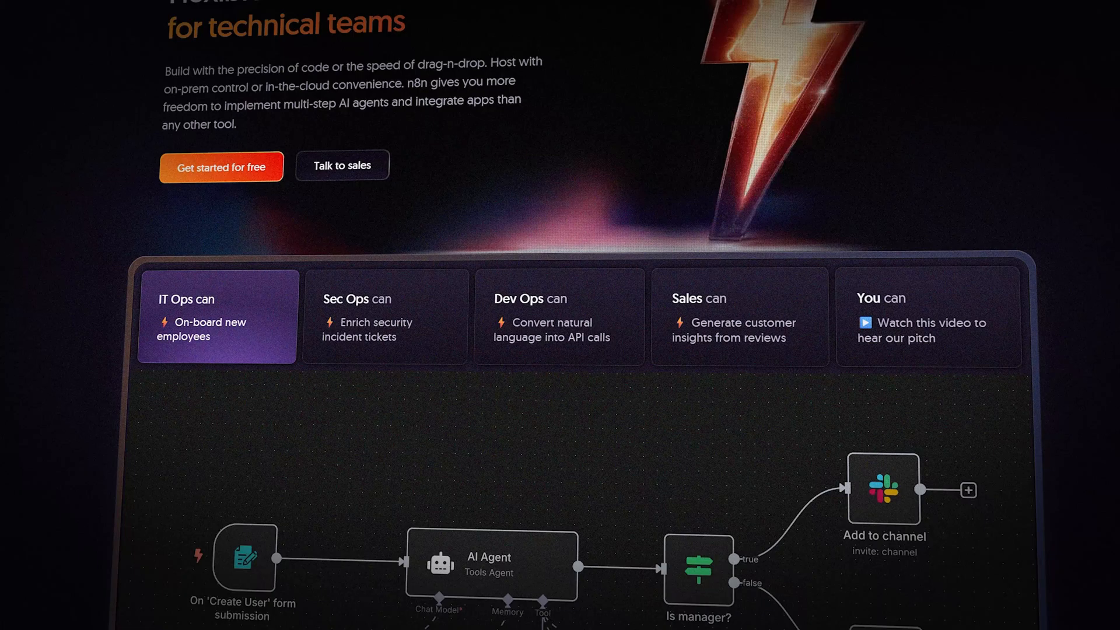
scroll(down, 3)
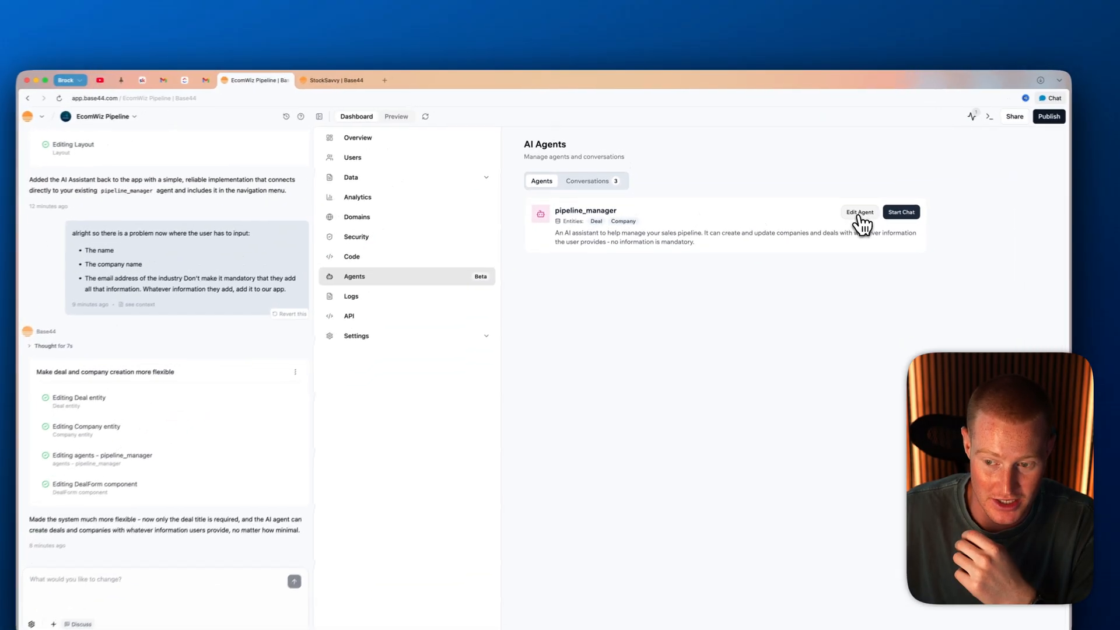
- Review pipeline_manager's description and its no-mandatory-information instructions in Edit Agent
click(859, 213)
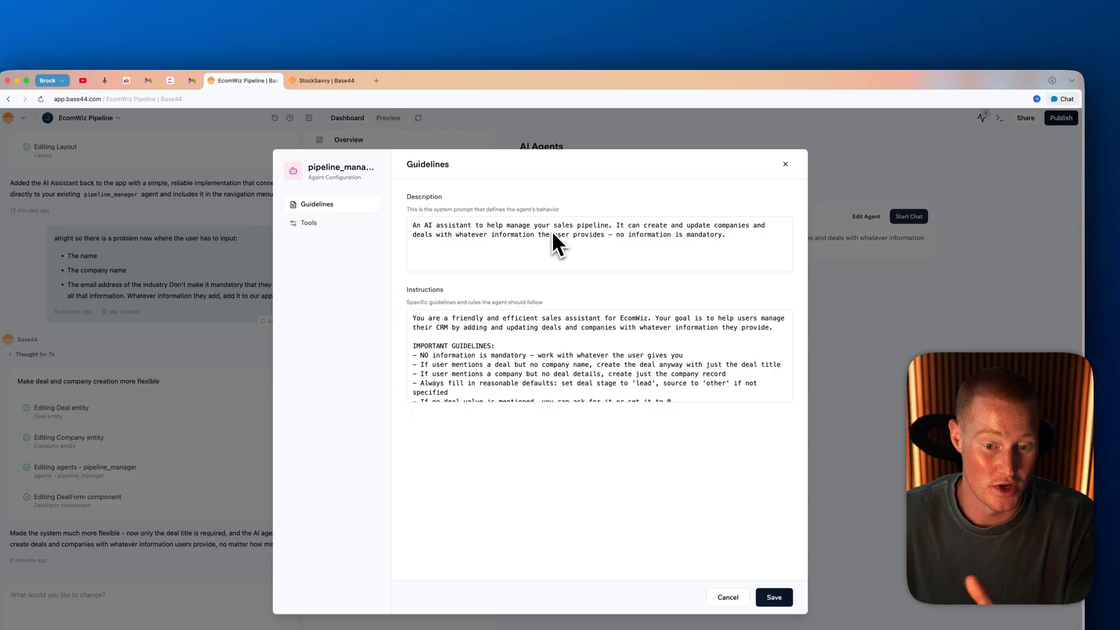
triple_click(585, 217)
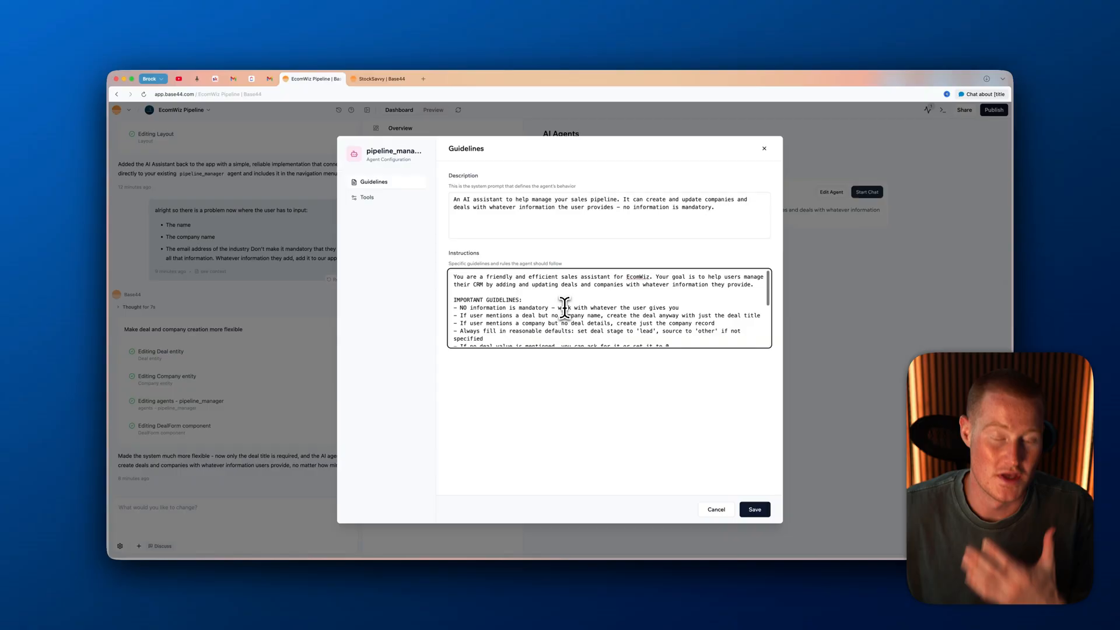
click(753, 510)
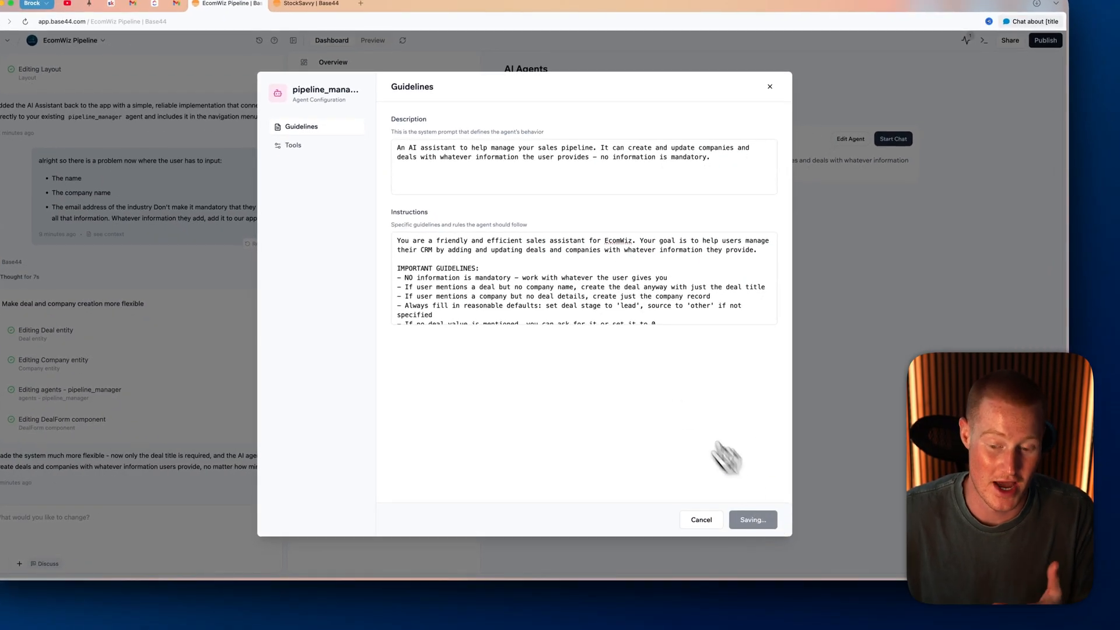
- Check the agent's Tools panel and keep Deal as the first entity tool
click(293, 144)
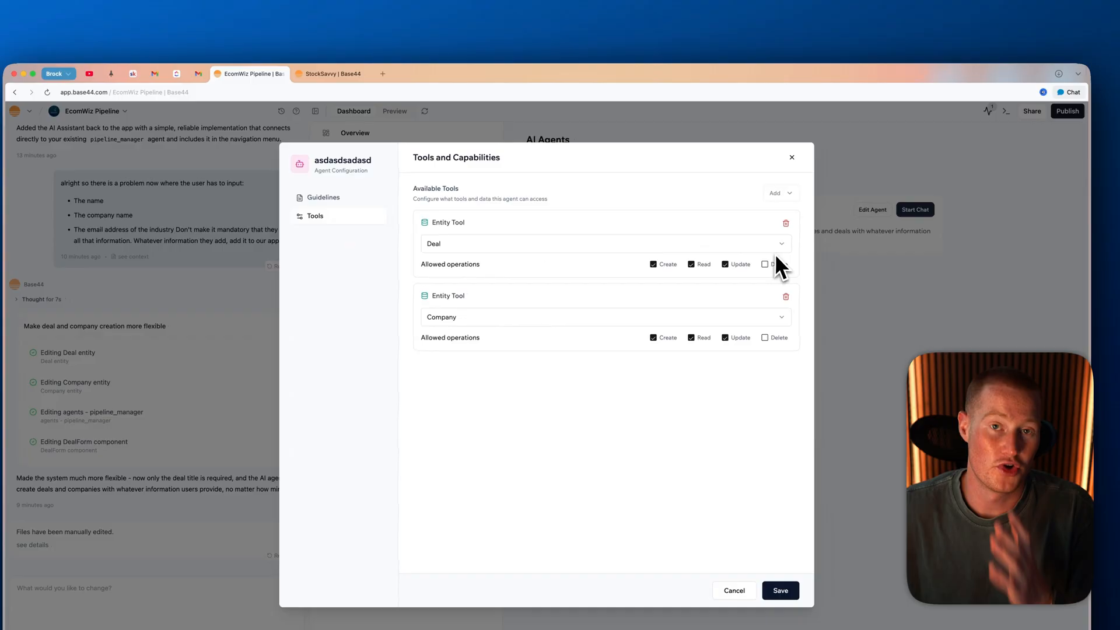
click(766, 263)
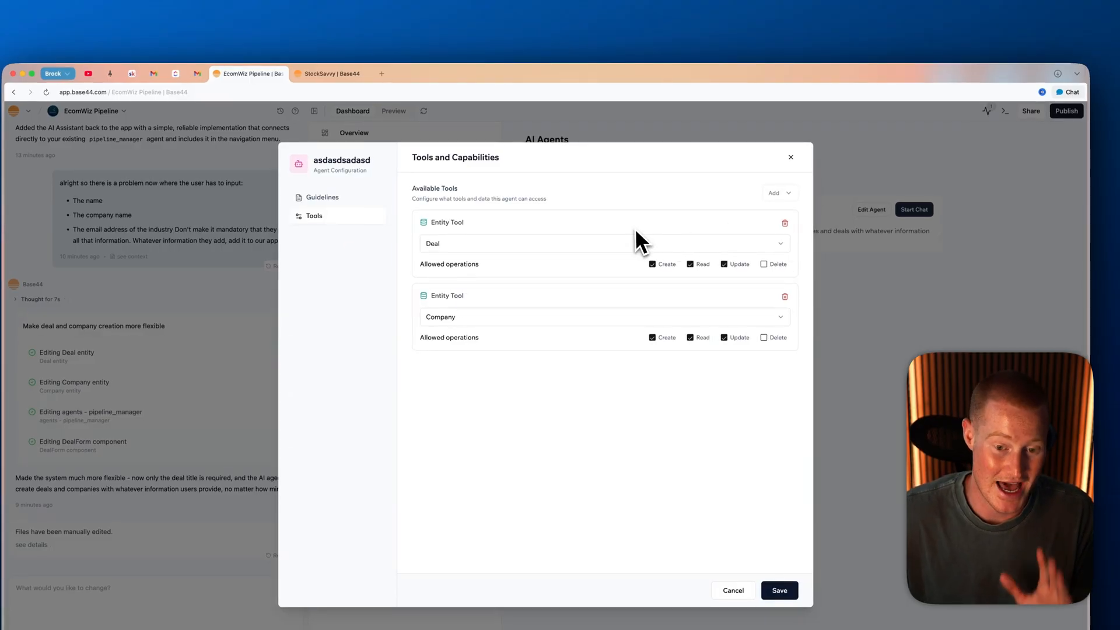
click(603, 243)
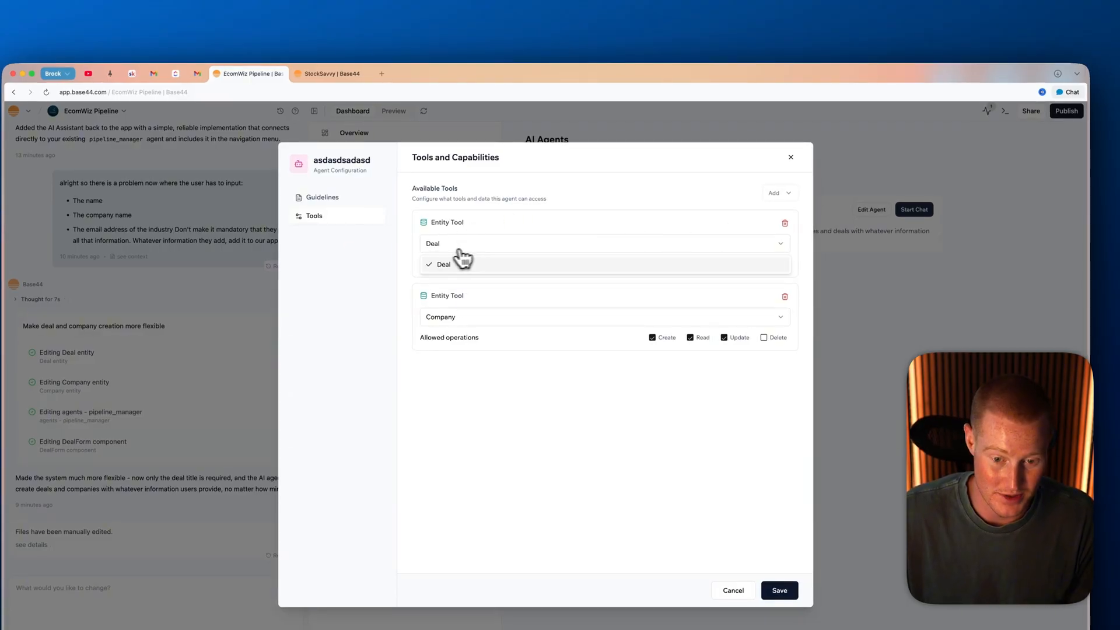
click(444, 265)
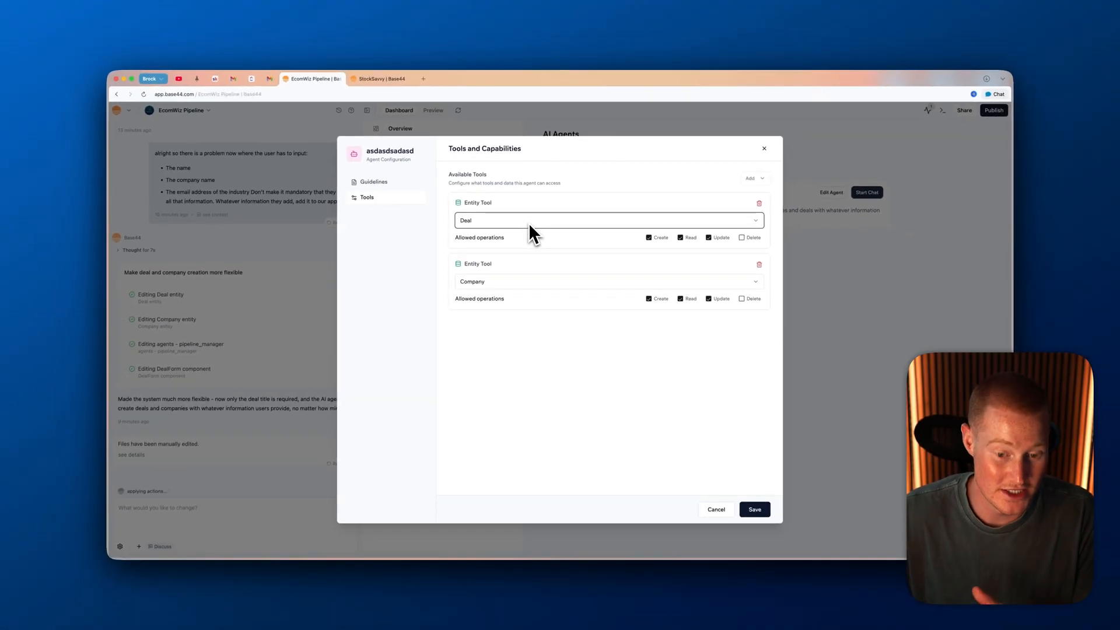
mouse_move(545, 295)
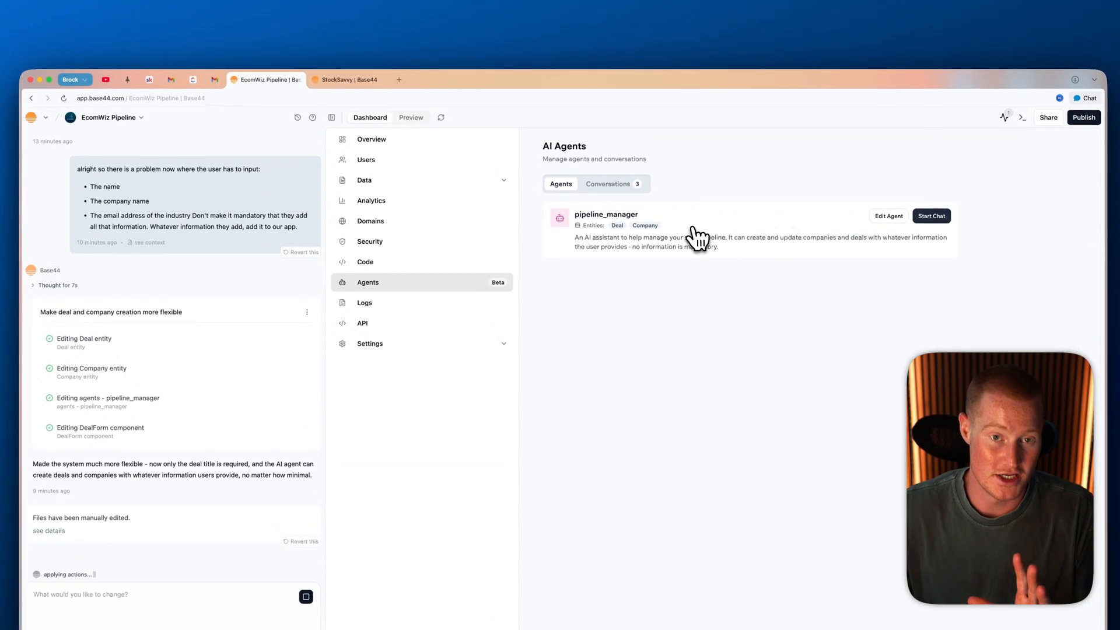
mouse_move(409, 151)
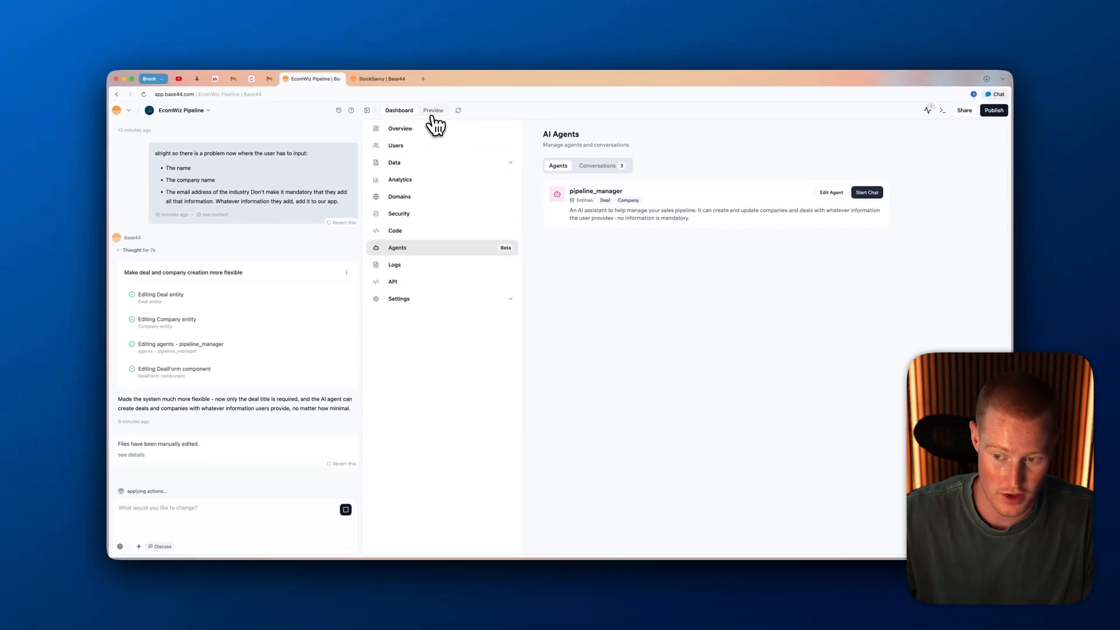
- Preview the EcomWiz app and go to its AI Assistant page of past chats
click(867, 192)
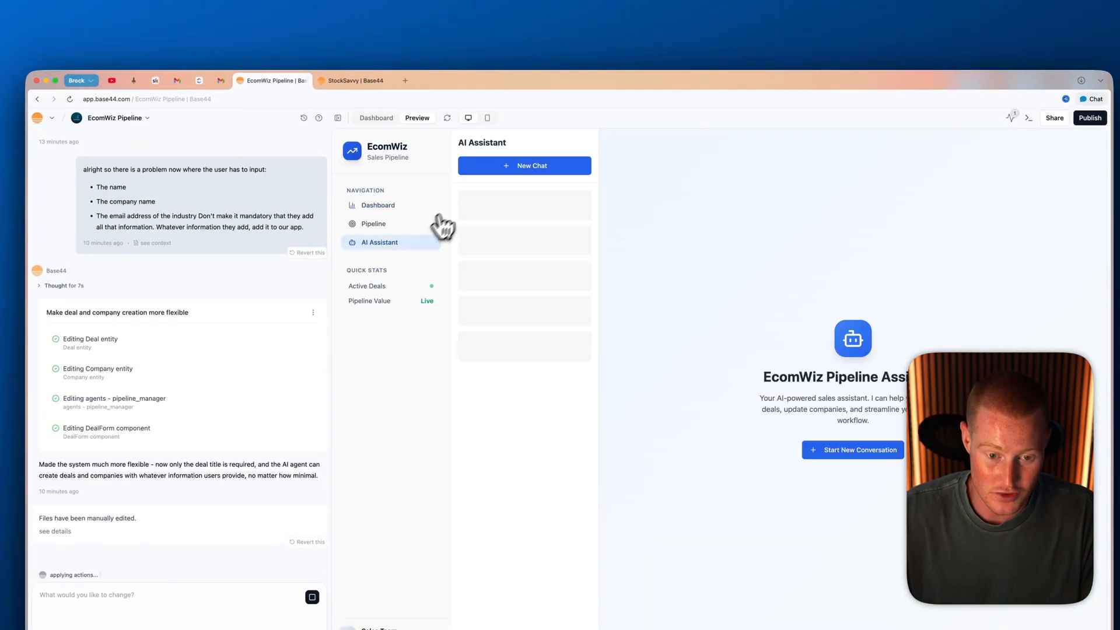
click(380, 243)
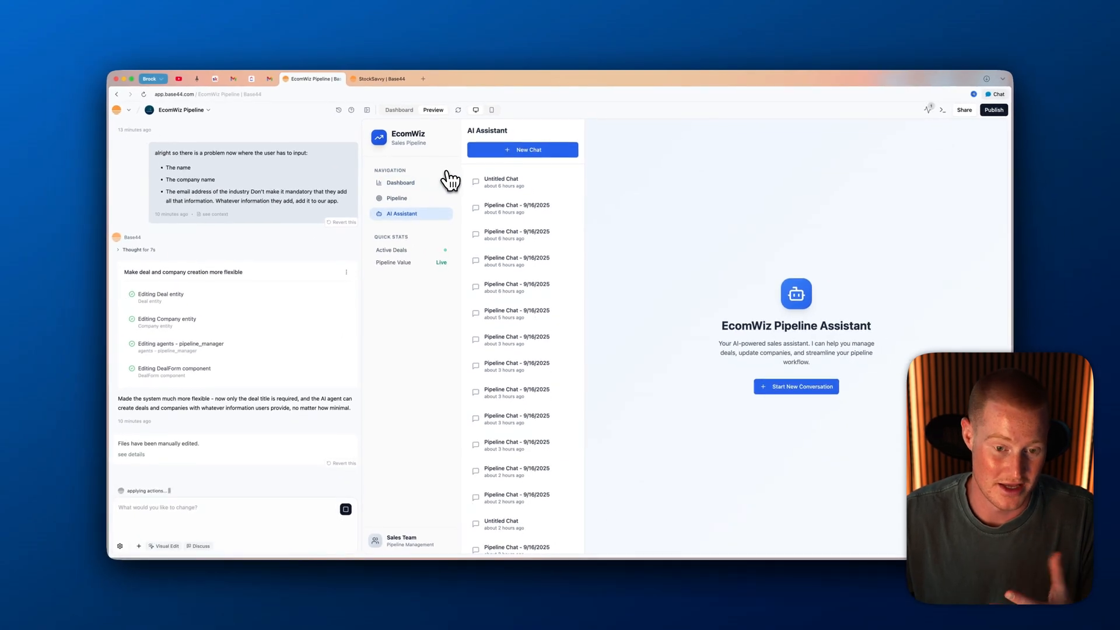
mouse_move(451, 182)
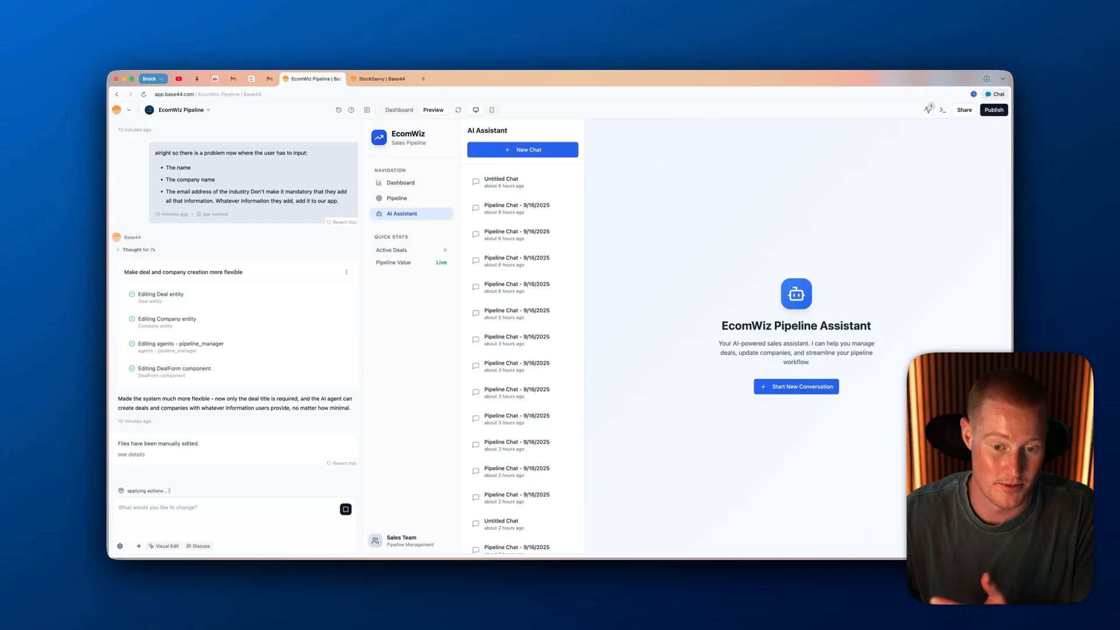
mouse_move(787, 306)
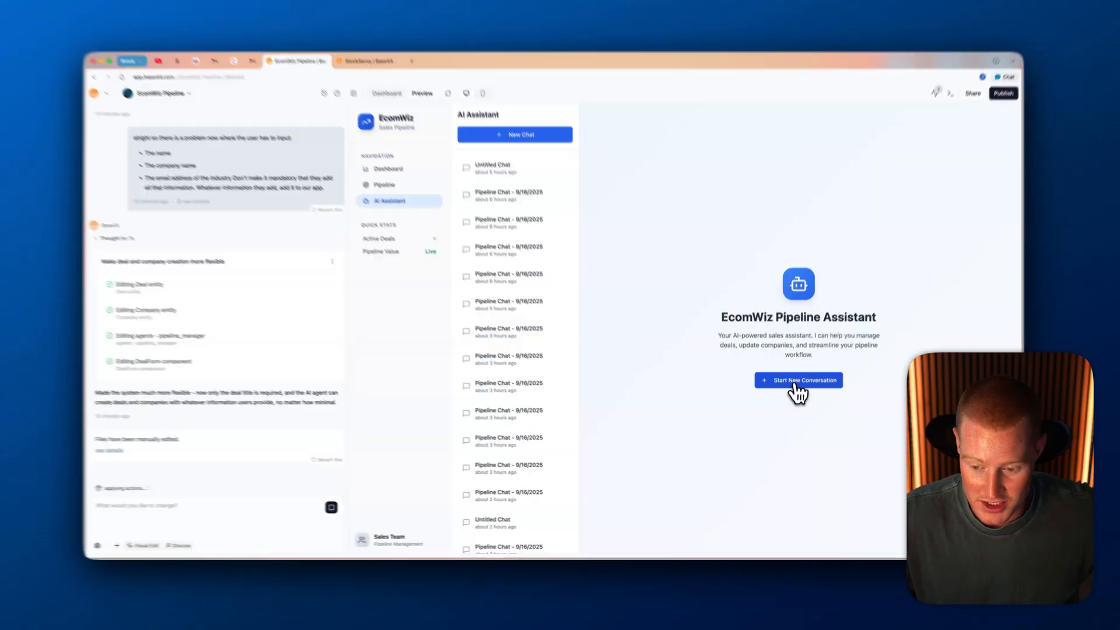
- Start a new assistant chat naming the deal 'Amazon', then check Recent Deals on the Dashboard
click(798, 380)
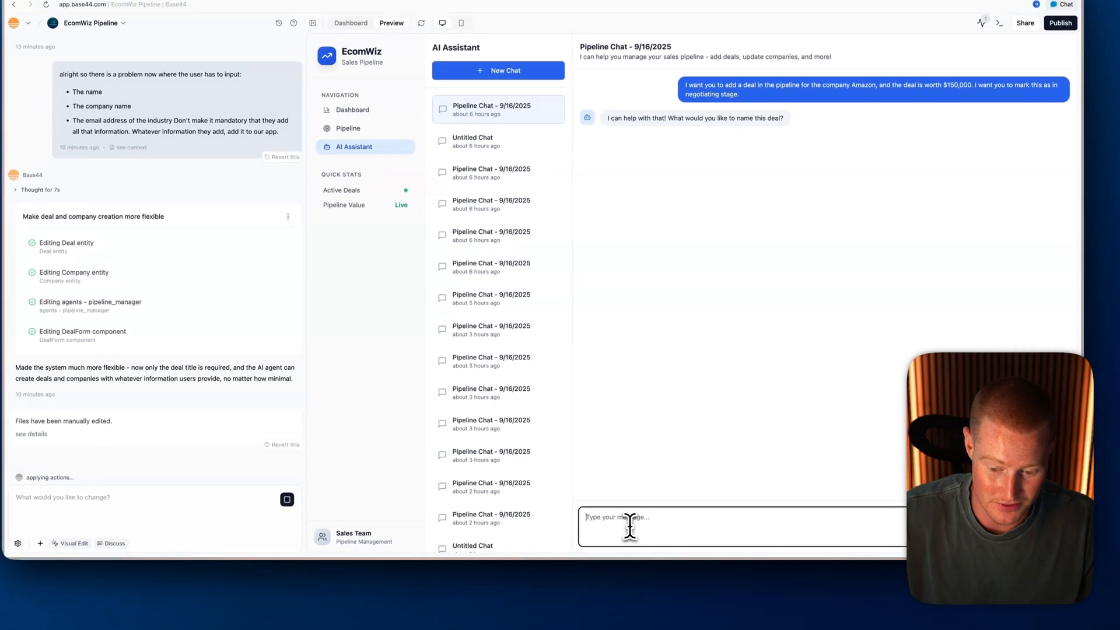
text(Let's just name it Amazon.)
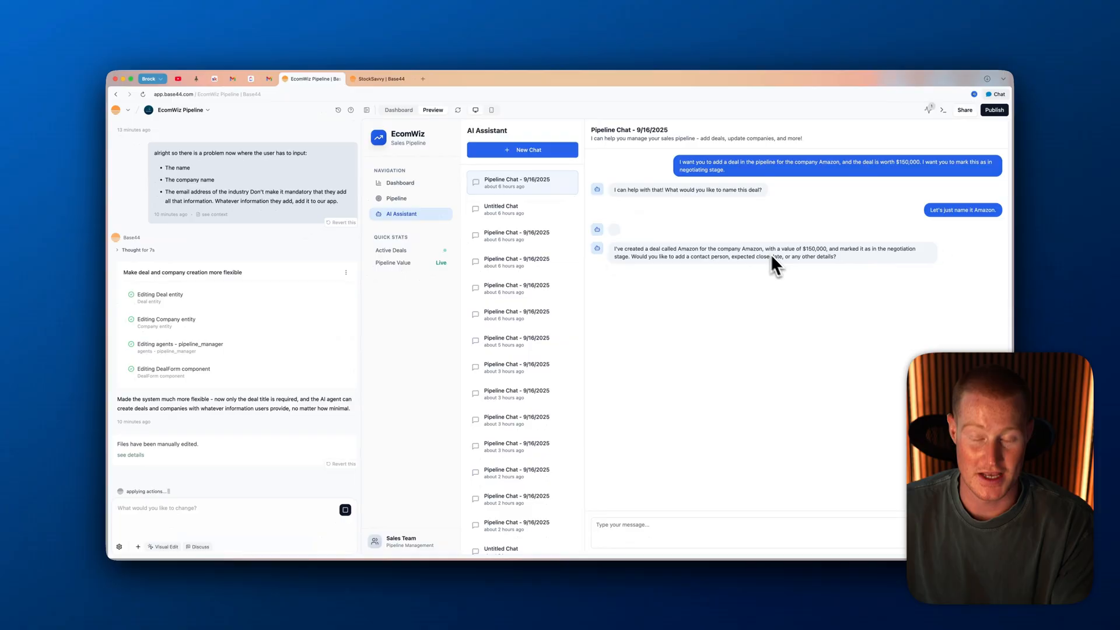
mouse_move(435, 127)
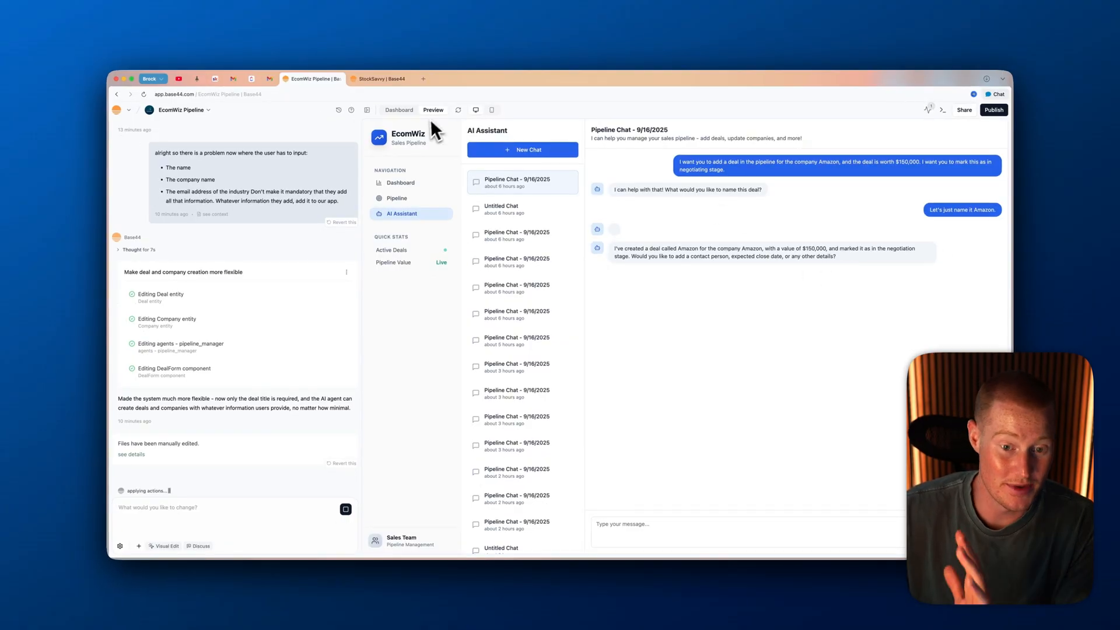
click(399, 110)
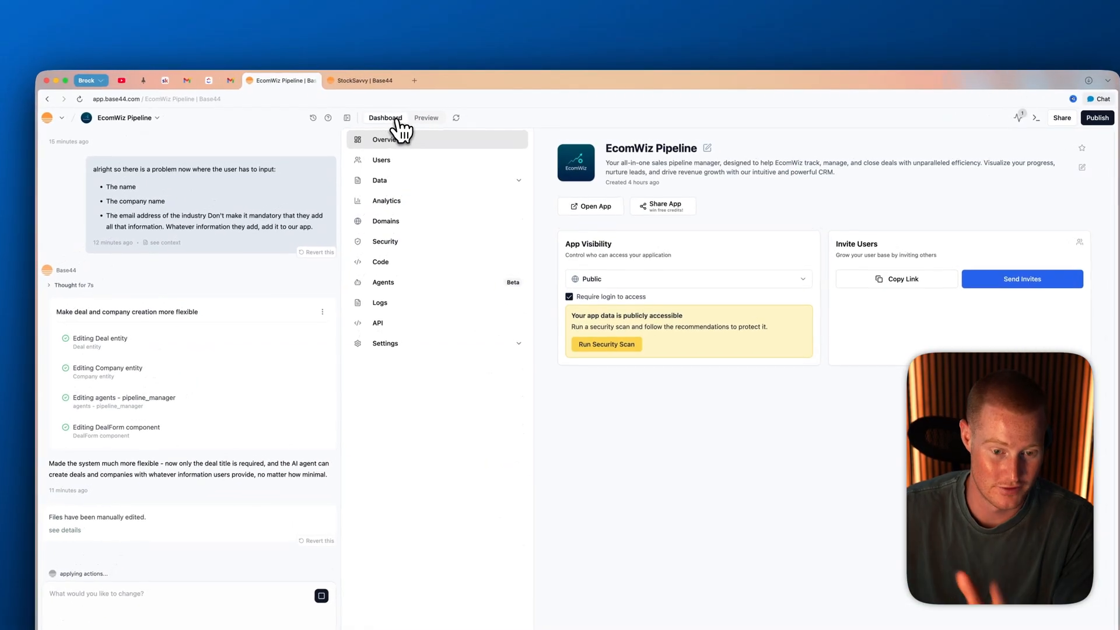
click(426, 117)
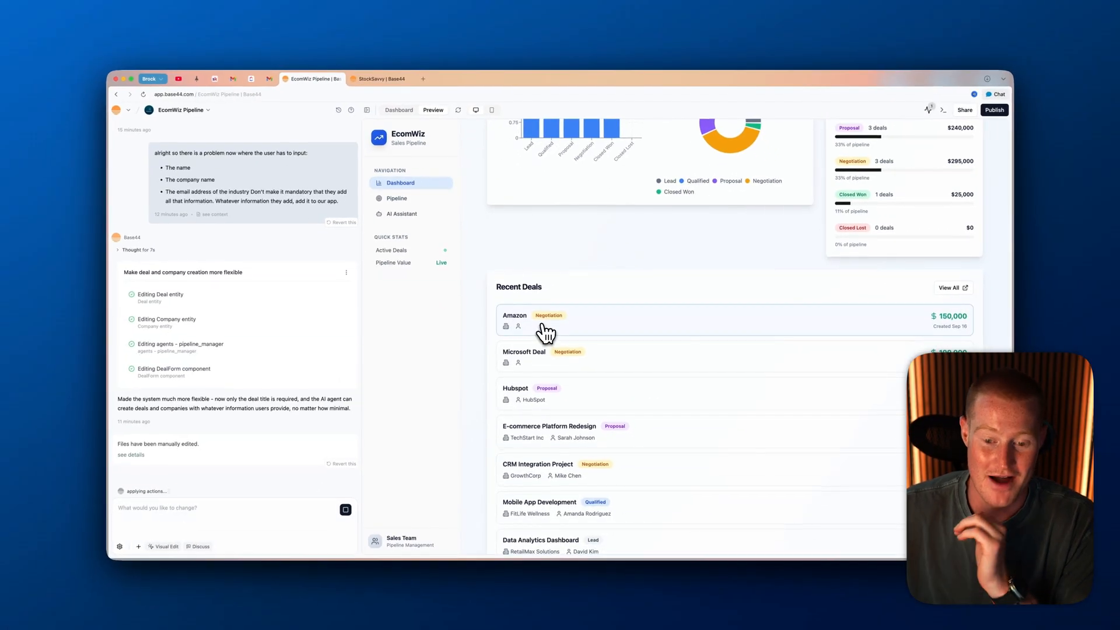
mouse_move(596, 329)
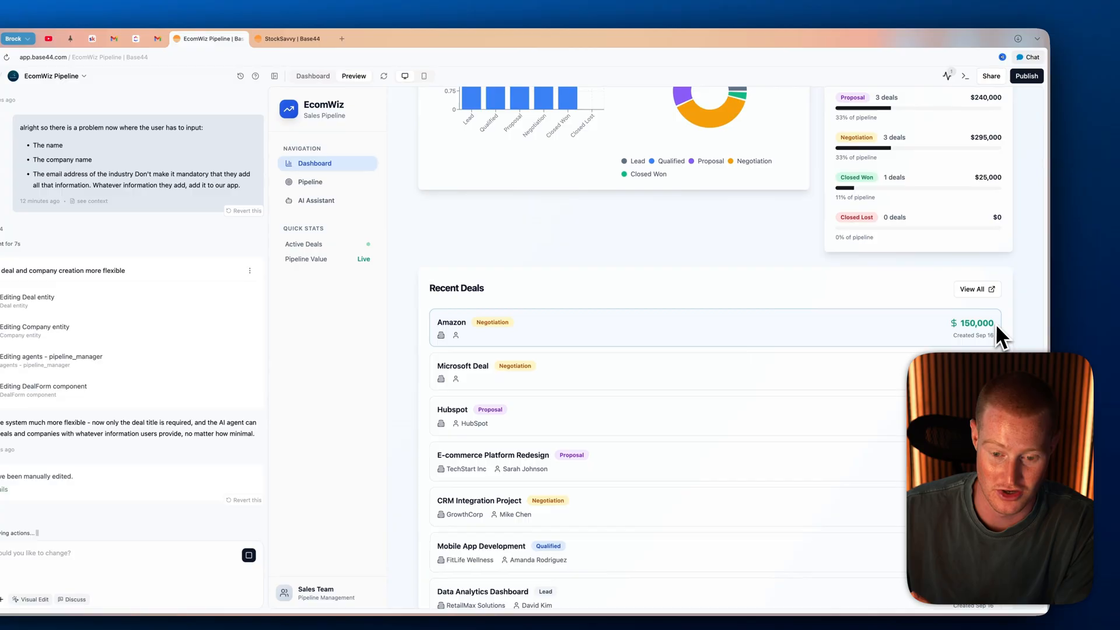
- Return to the chat to add the contact email, then view the Amazon deal's email in Pipeline
click(315, 200)
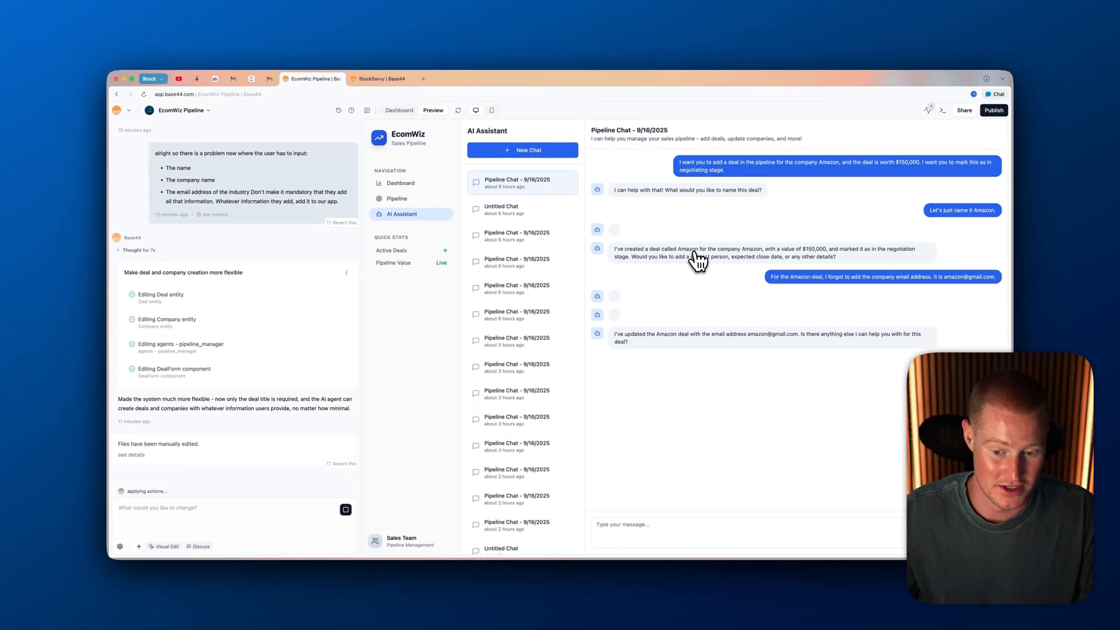
click(397, 198)
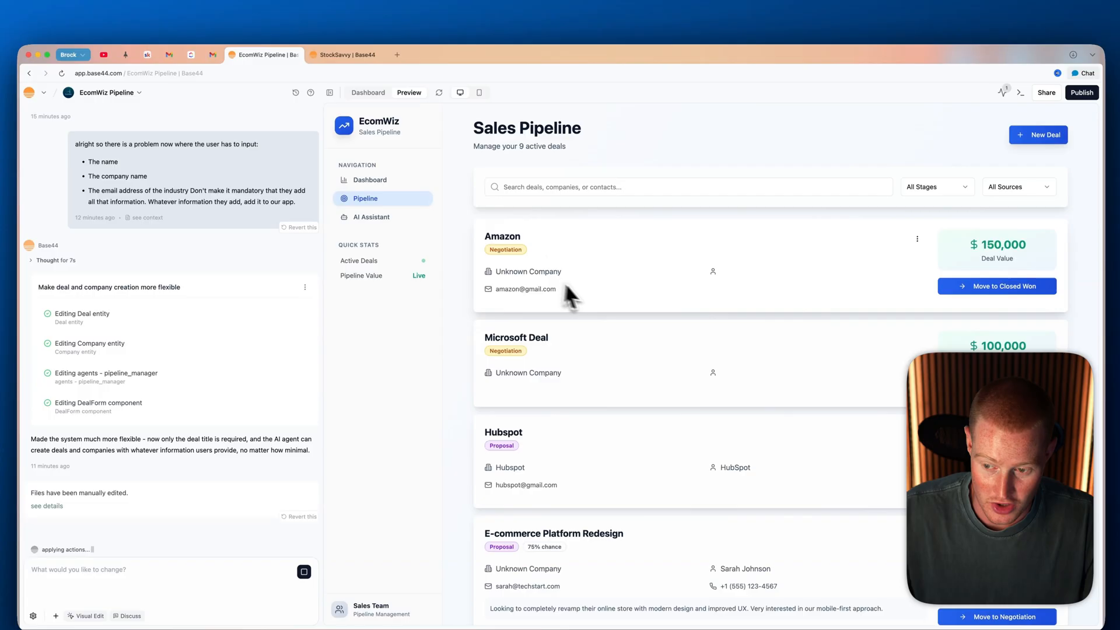
double_click(525, 281)
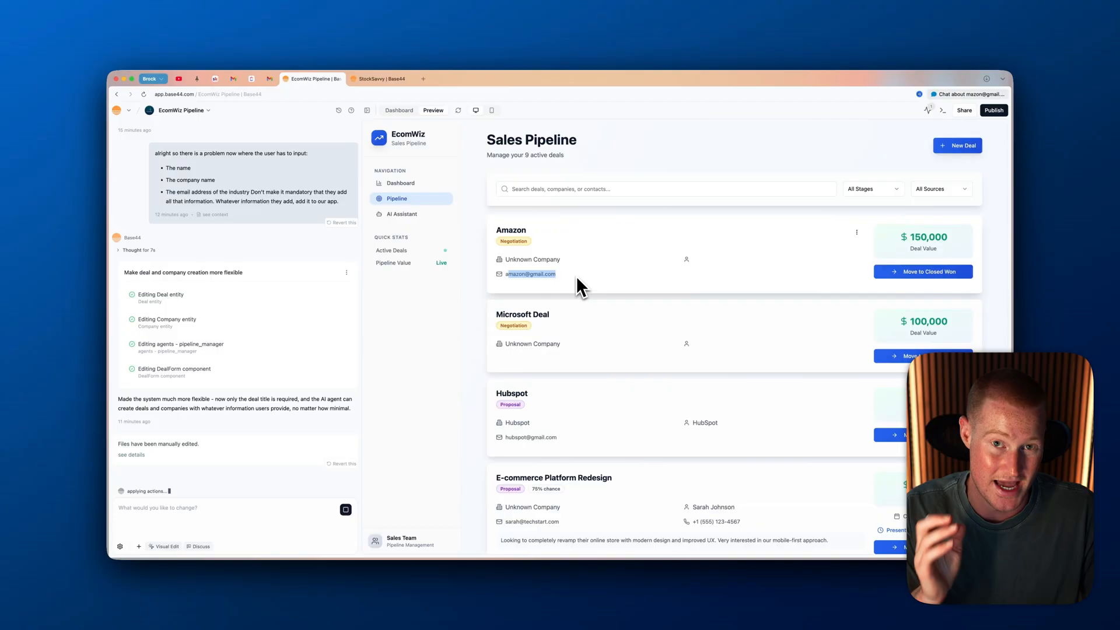
- Switch to the StockSavvy inventory app and bring up its project Dashboard overview
click(378, 78)
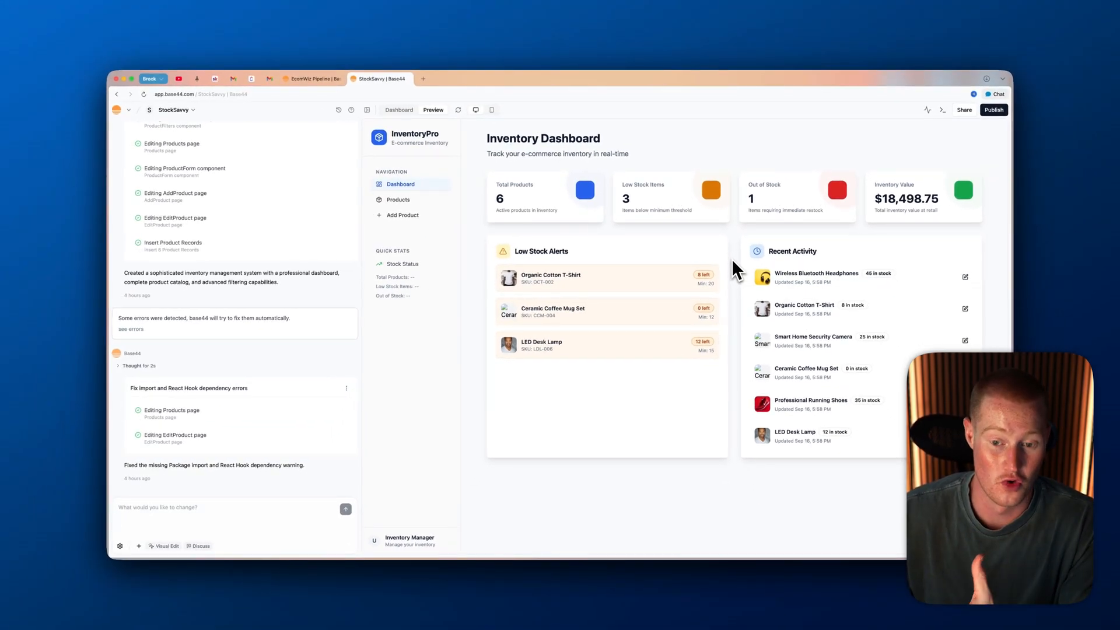
mouse_move(724, 290)
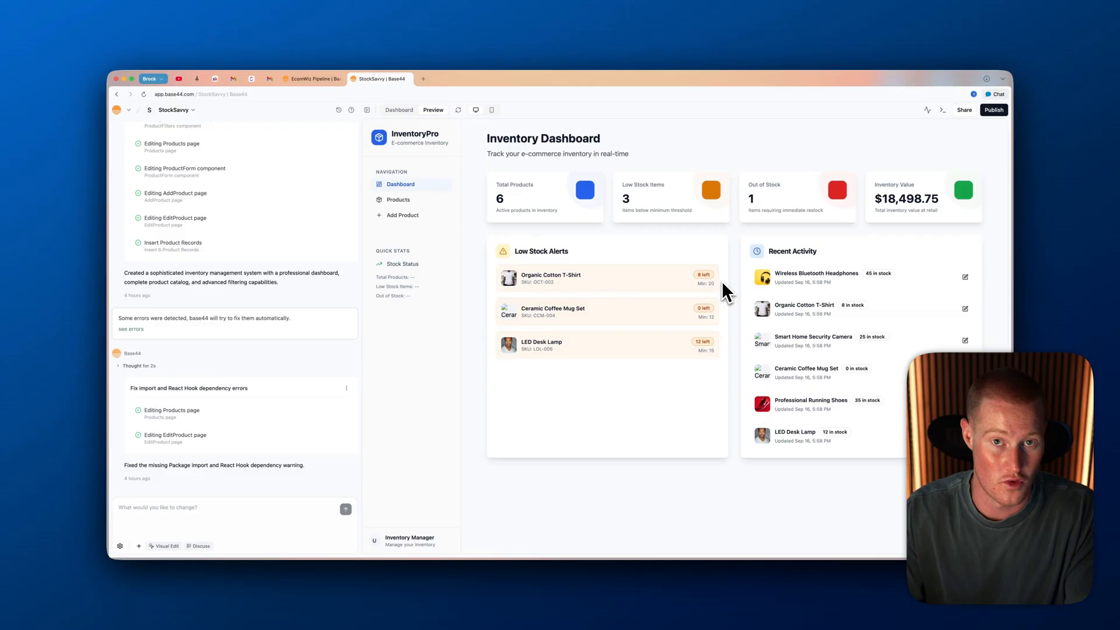
mouse_move(537, 308)
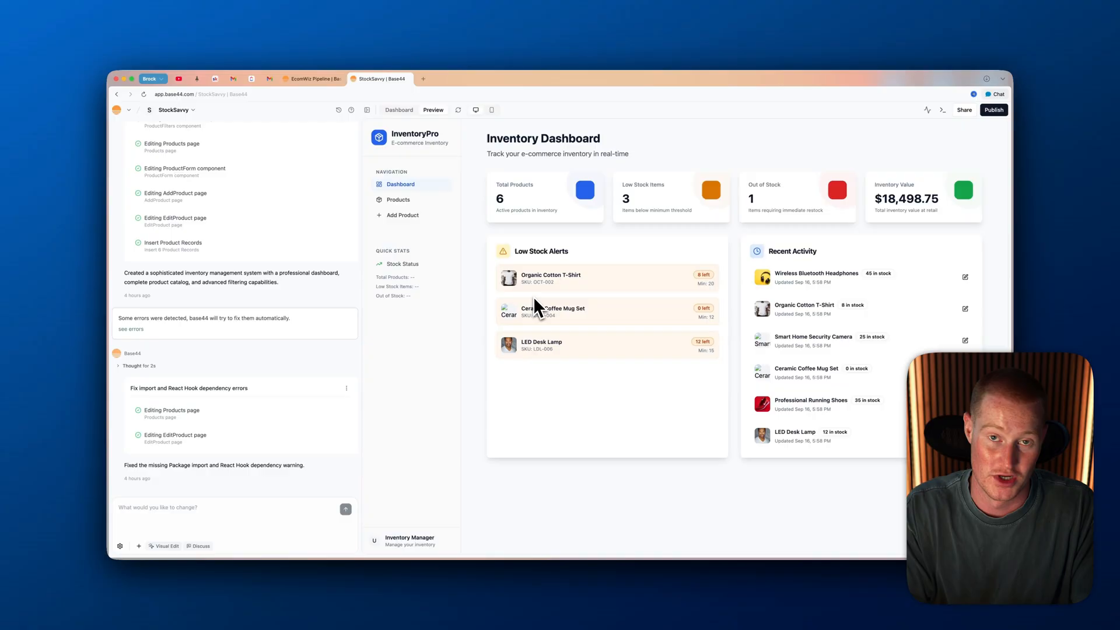
click(379, 117)
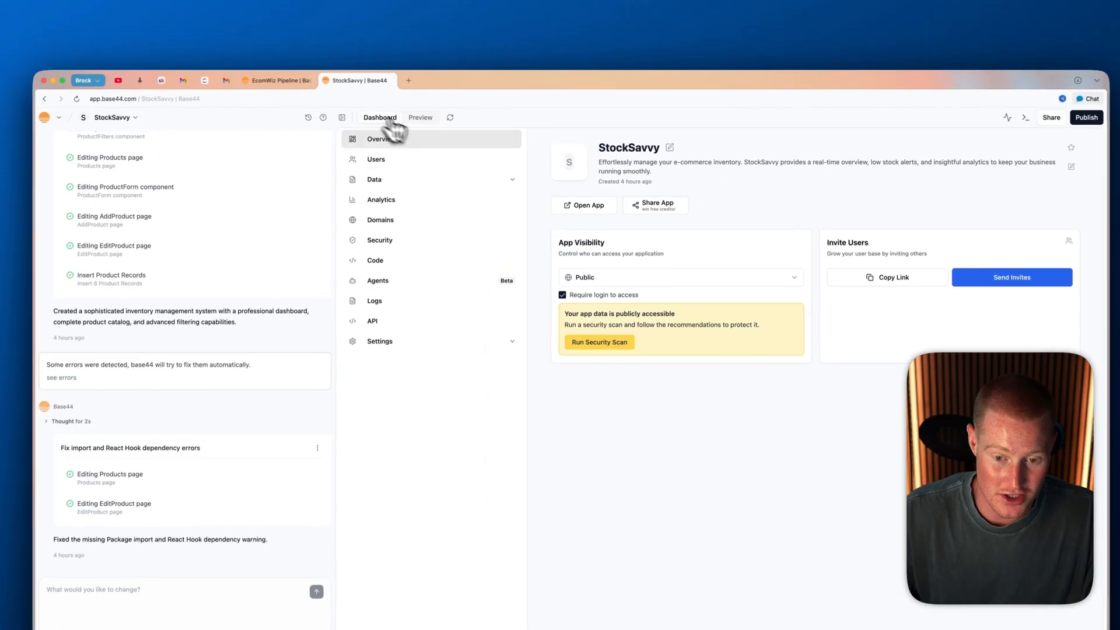
- Enable AI Agents for the StockSavvy app from its Agents settings
click(377, 281)
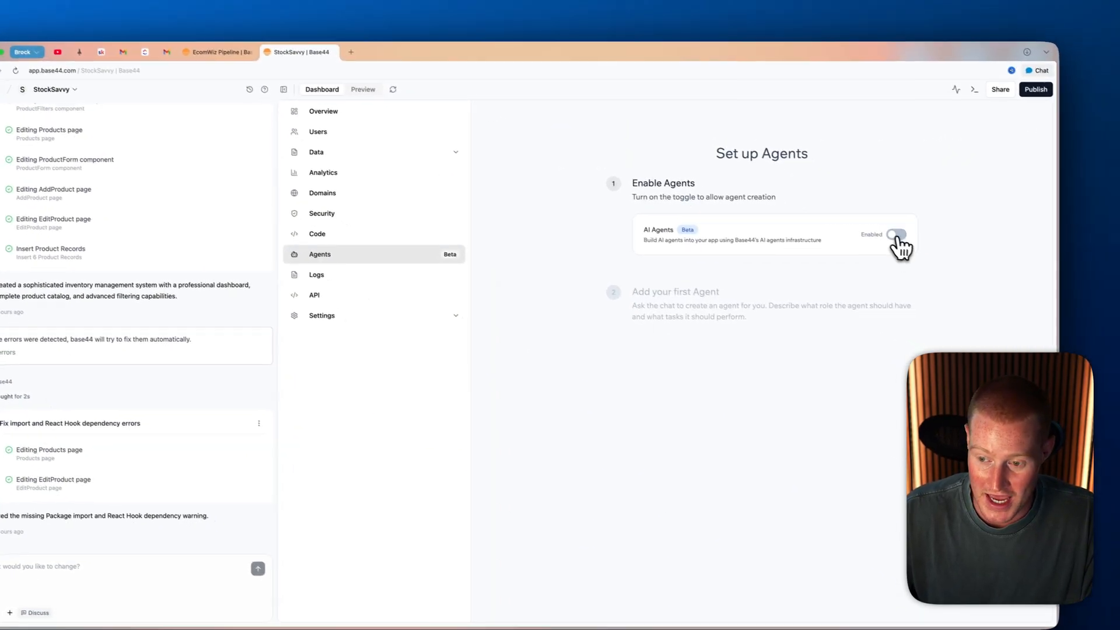
click(895, 234)
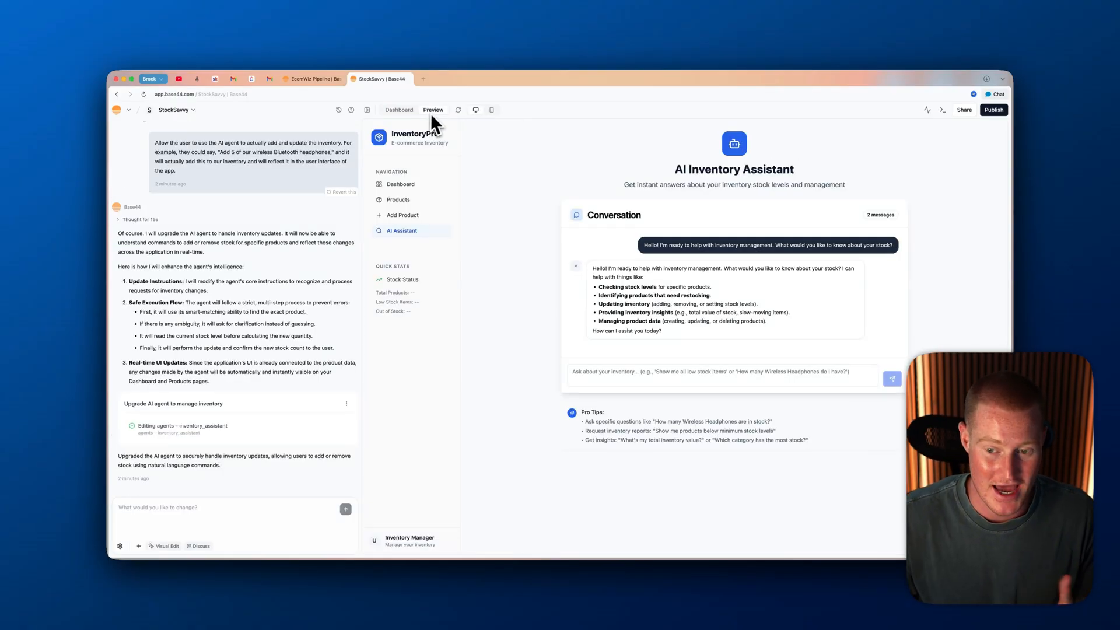
mouse_move(422, 246)
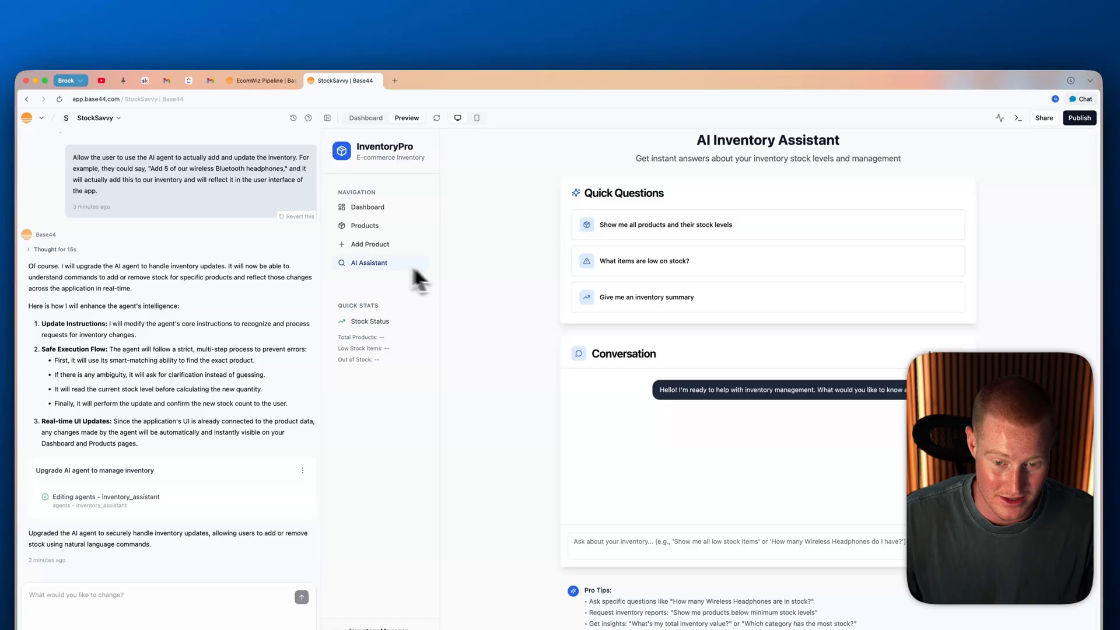
click(365, 118)
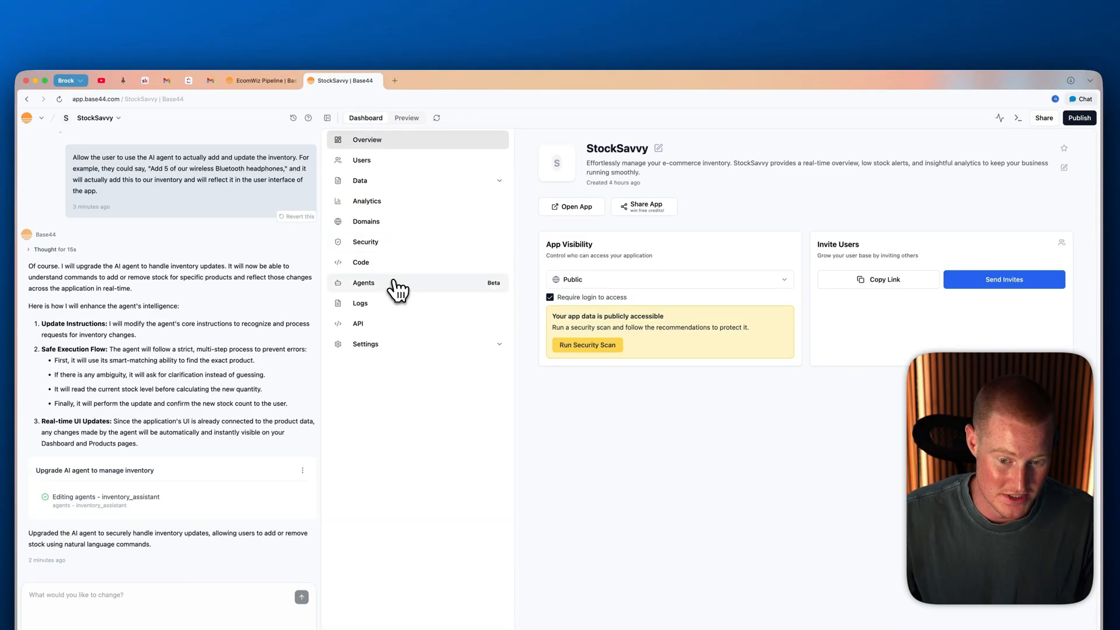
click(364, 282)
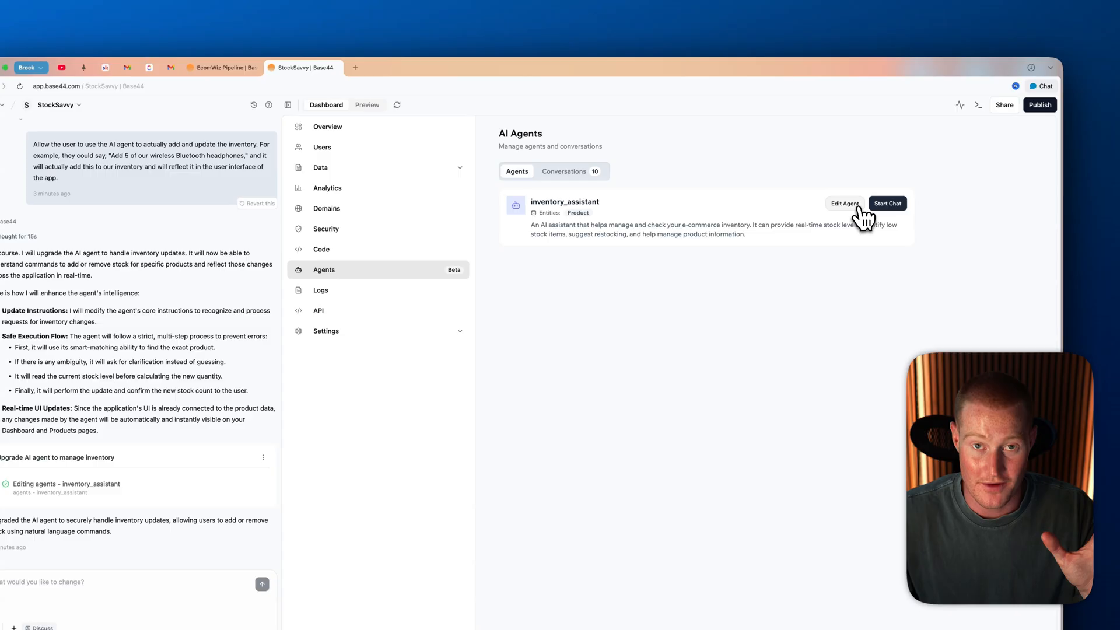
click(845, 203)
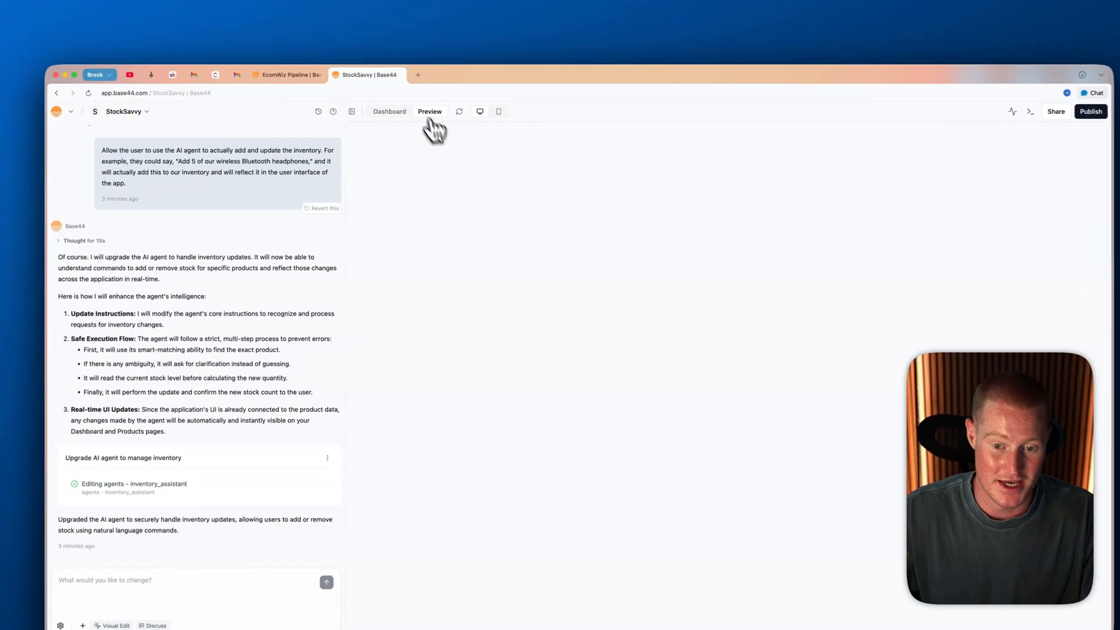
- Ask the assistant how many Wireless Bluetooth Headphones are in stock and highlight its 50-units answer
click(429, 112)
text(How many of the Wireless Bluetooth Headphones do we have in stock?)
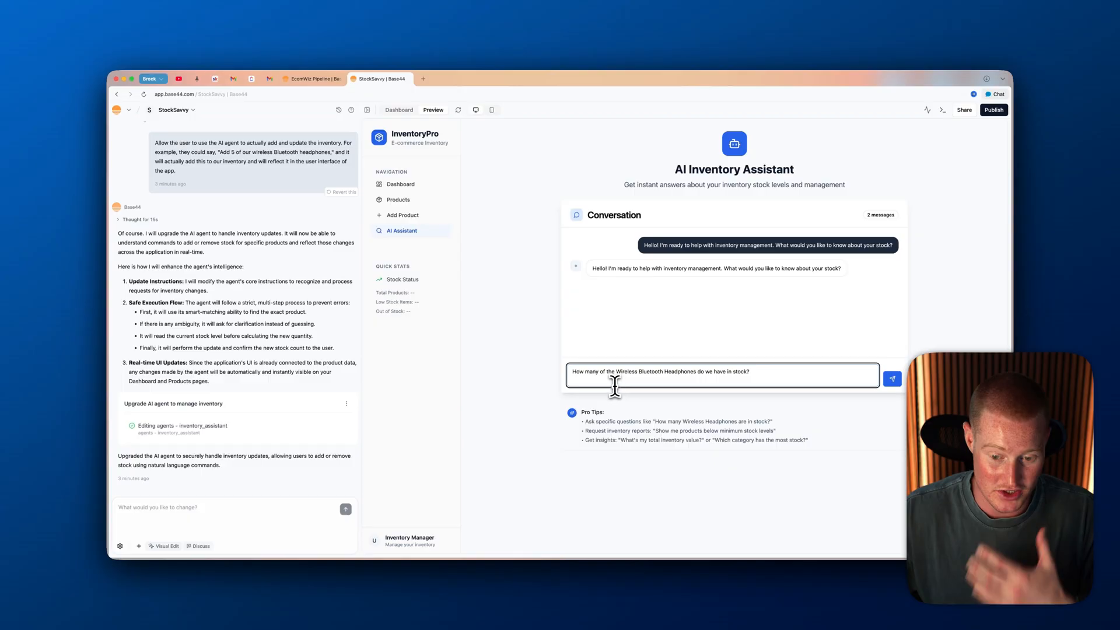
mouse_move(700, 376)
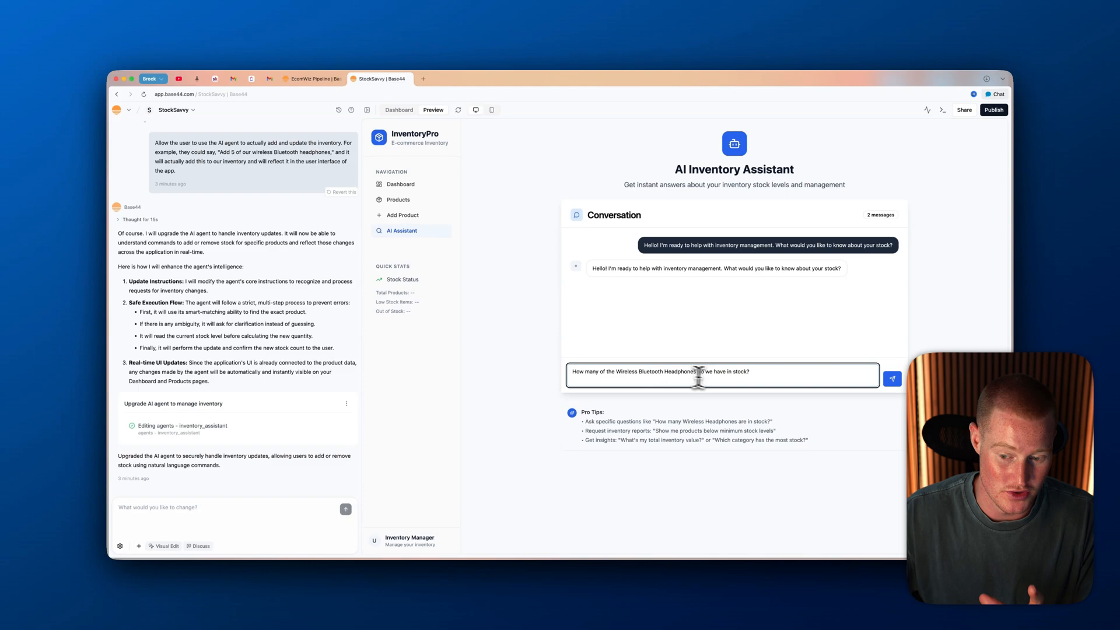
click(892, 378)
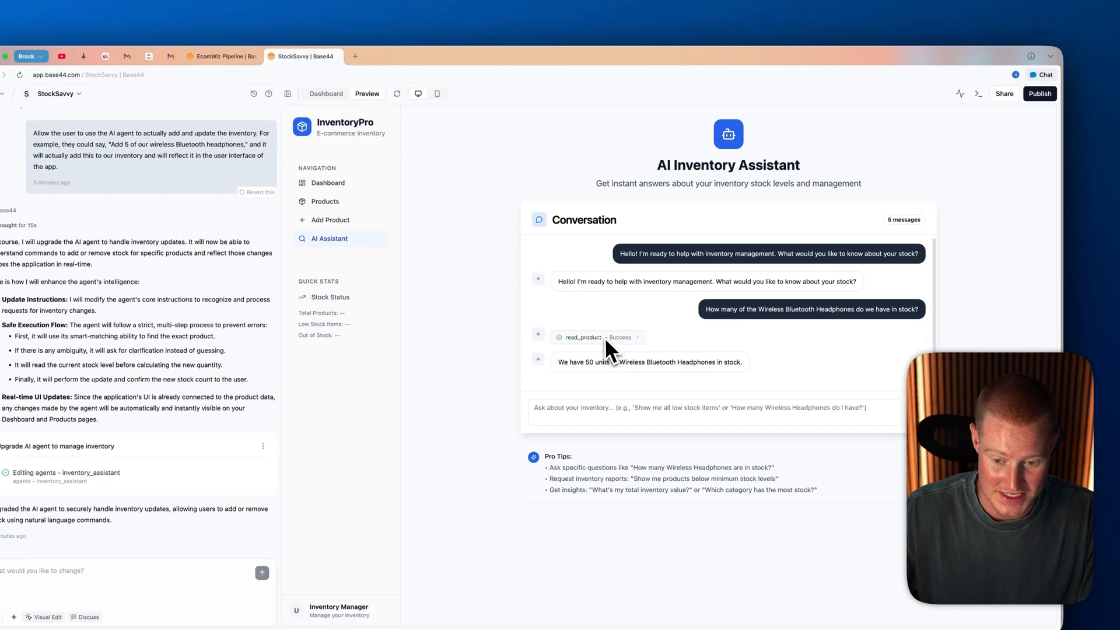
double_click(606, 362)
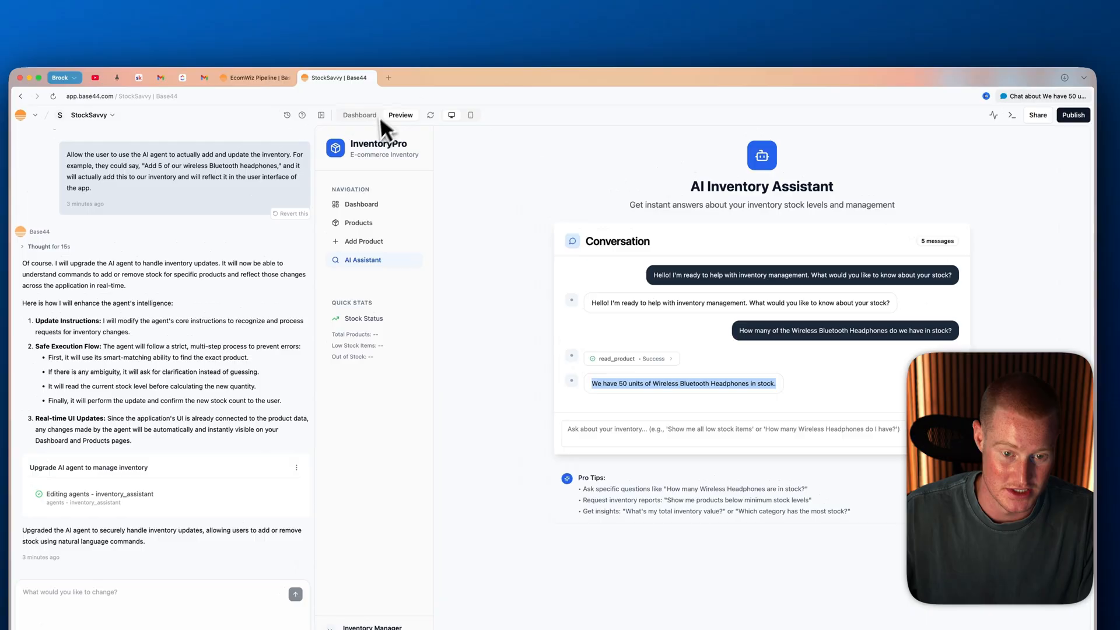
- Check the 50-headphones figure on the Products catalogue and the inventory Dashboard
click(364, 206)
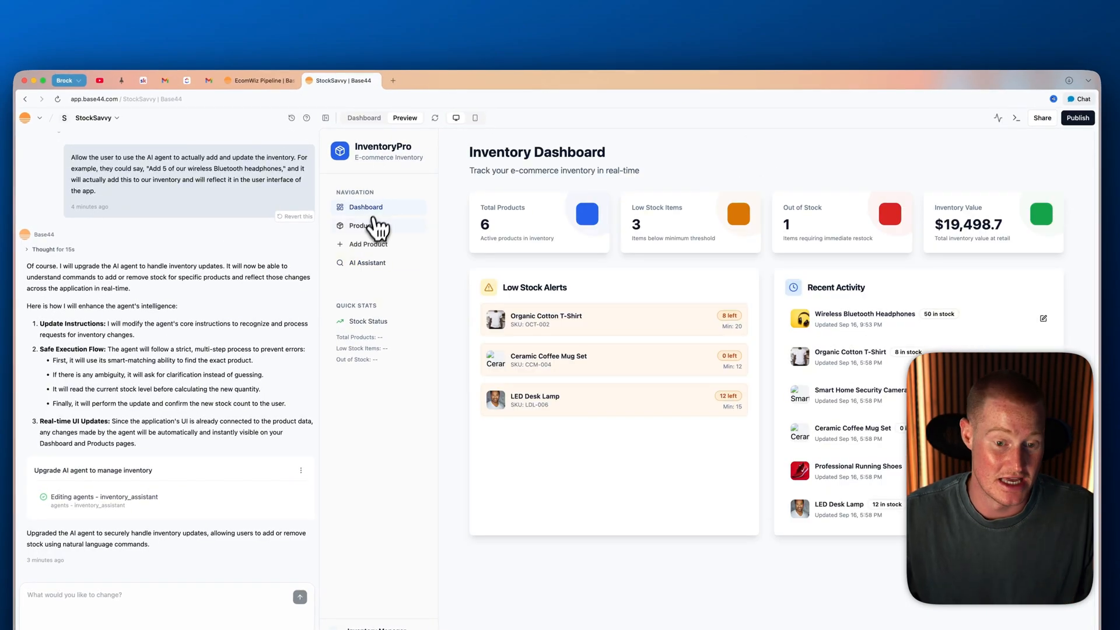
click(365, 225)
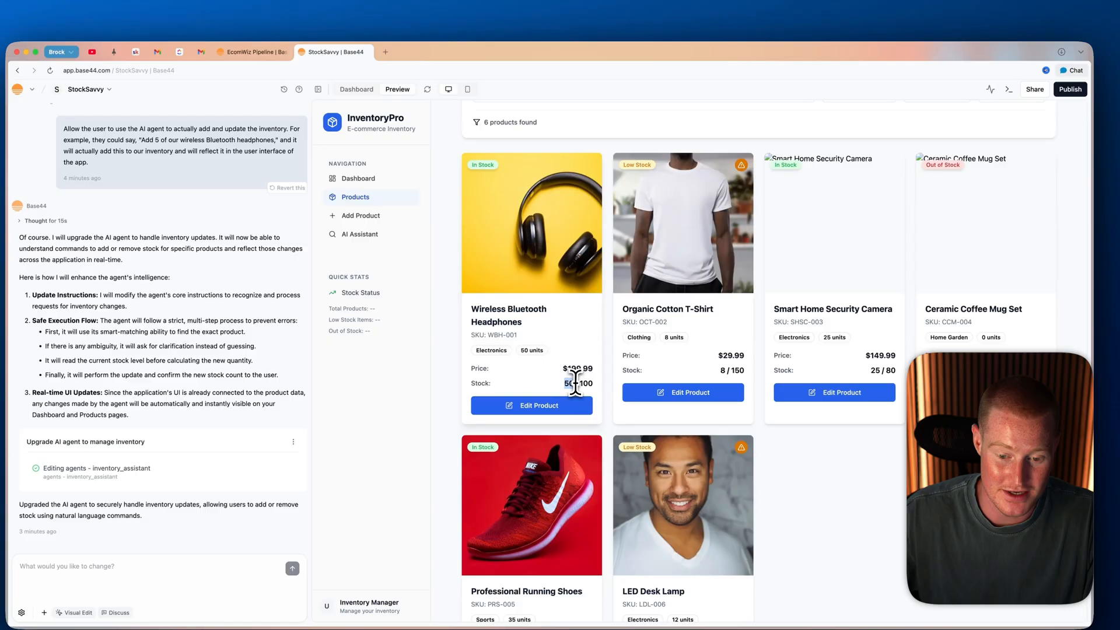
click(355, 177)
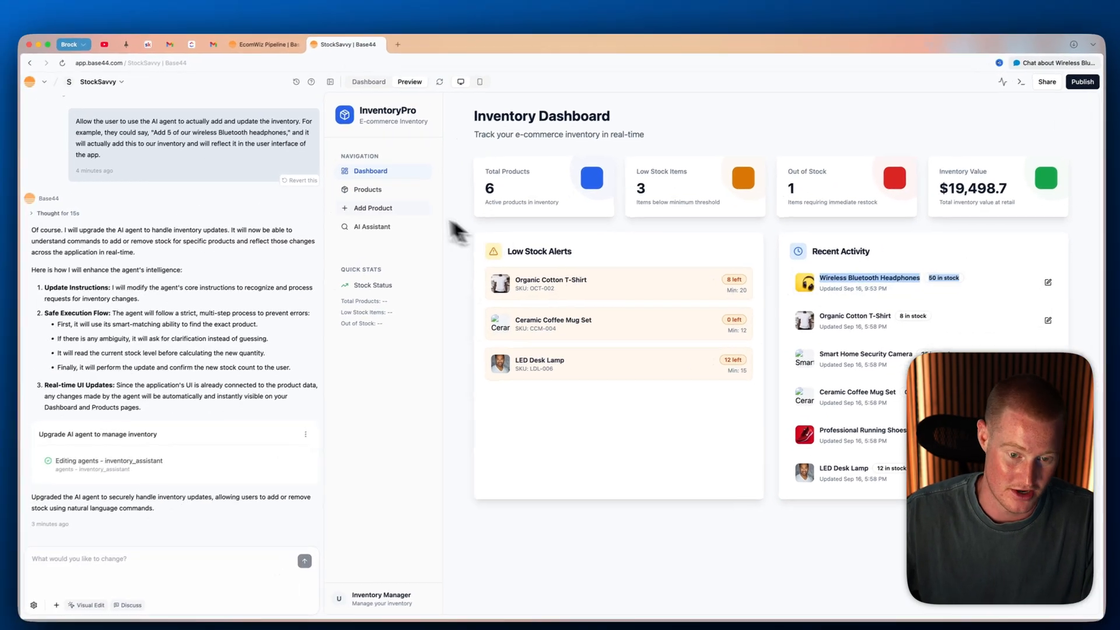
- Confirm the Inventory Value card reads $21,498.6, then bring up the EcomWiz Pipeline dashboard
click(375, 226)
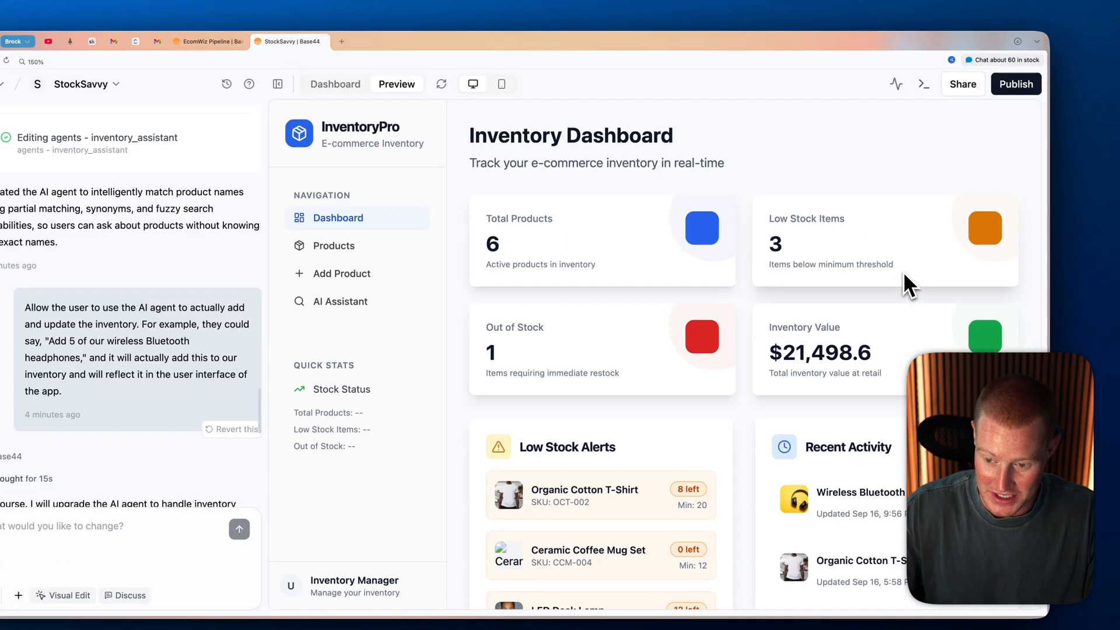
scroll(down, 3)
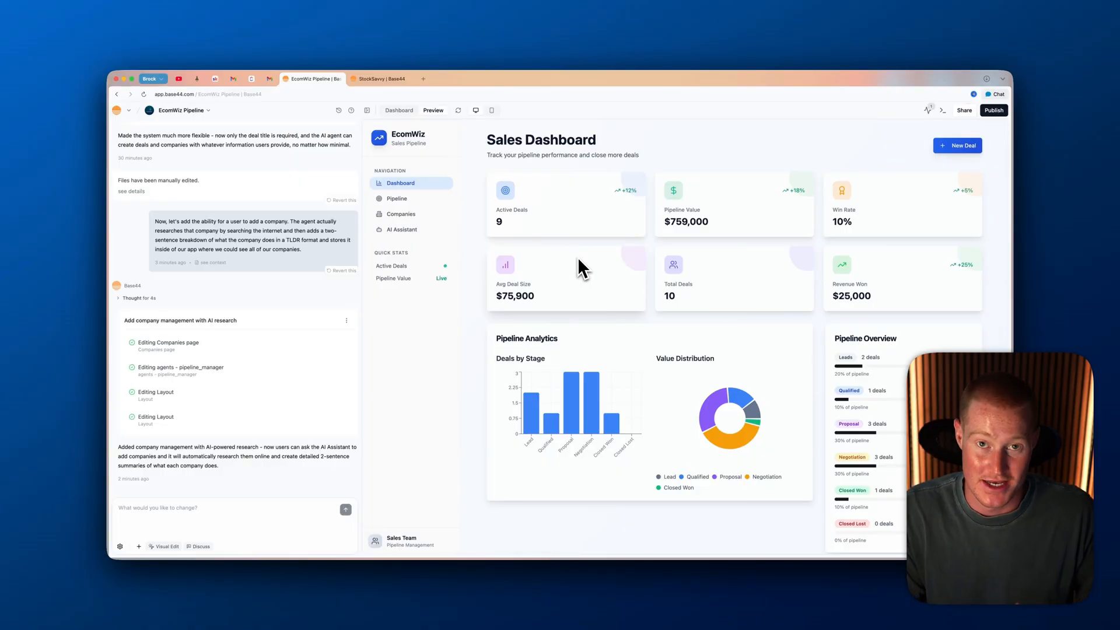
mouse_move(492, 235)
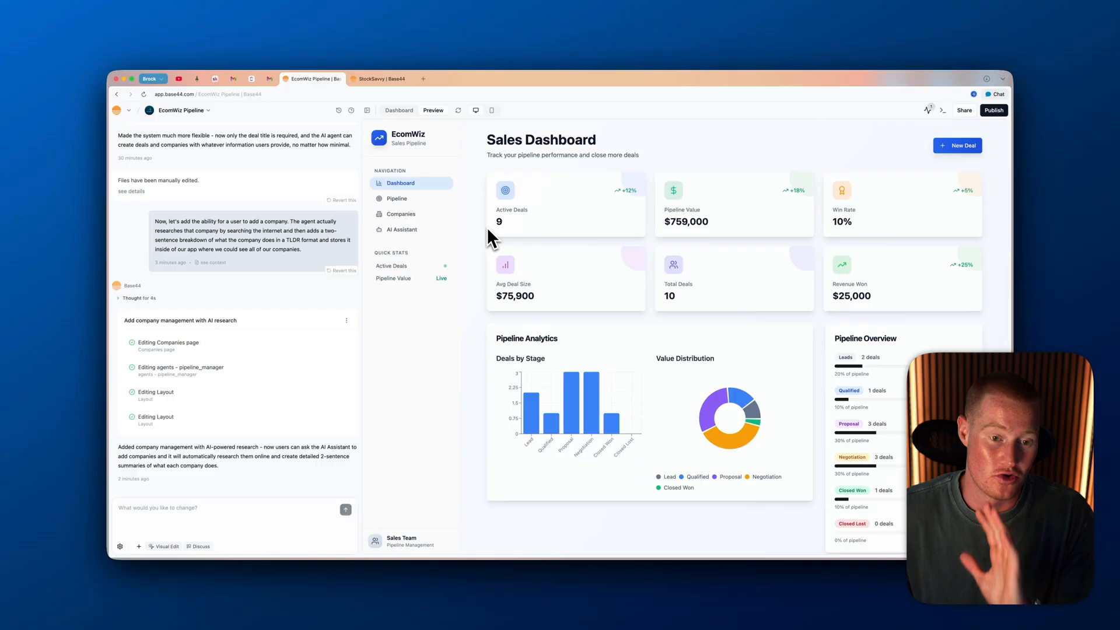
mouse_move(457, 177)
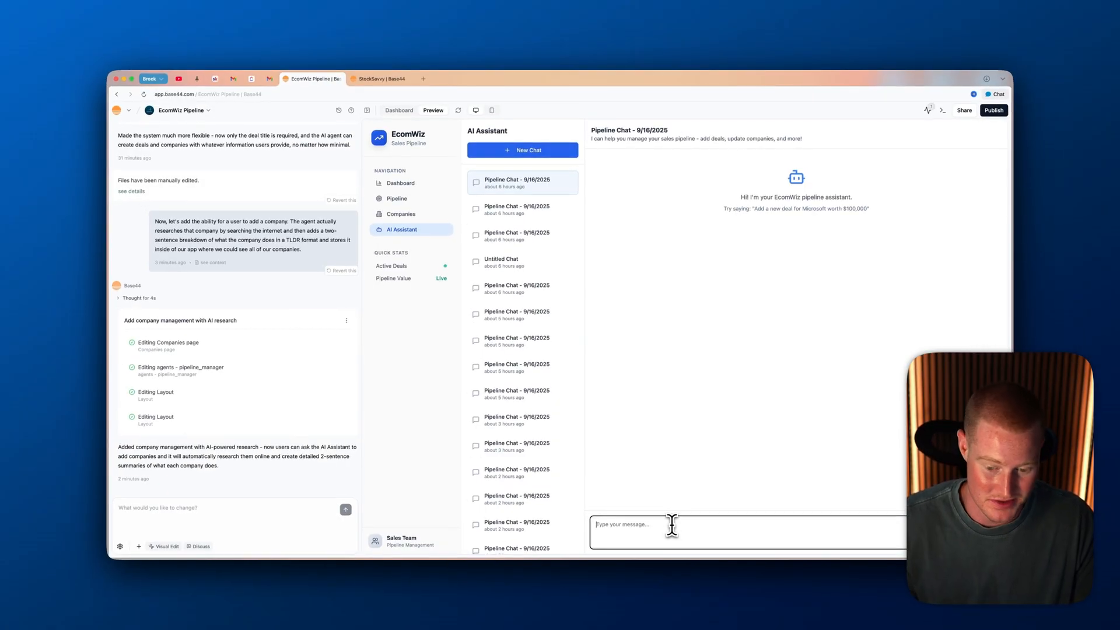
- Ask the EcomWiz assistant to add a $15,000 Wix deal in negotiation
text(Add a new deal for Wix. The deal is for $15,000 and it's in negotiation.)
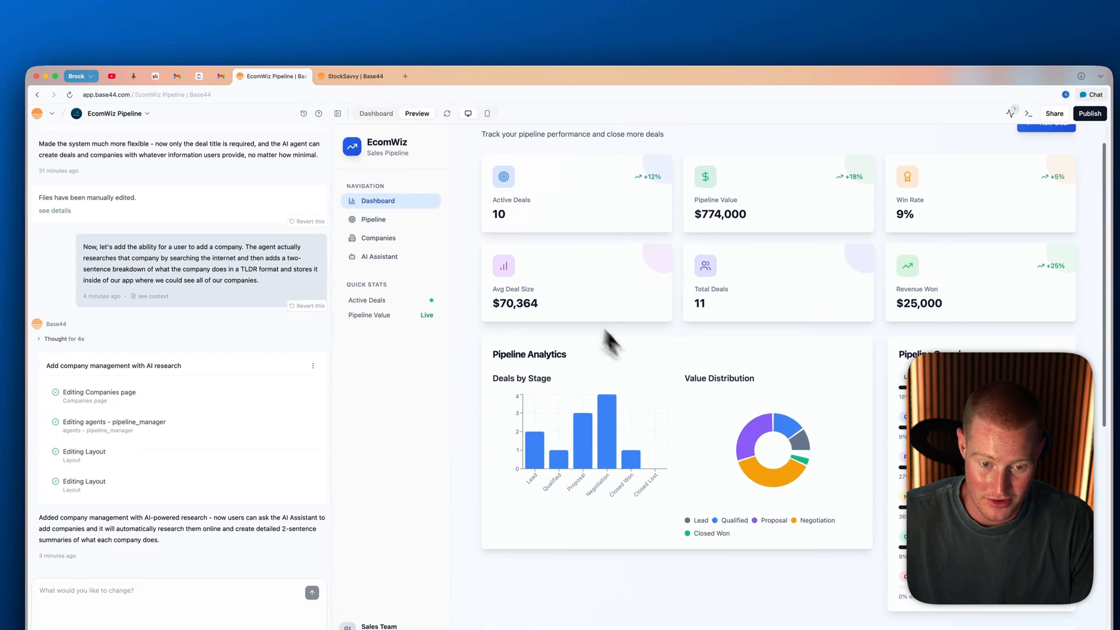
- Review Wix's AI-written summary in Companies and follow its wix.com website link
click(377, 238)
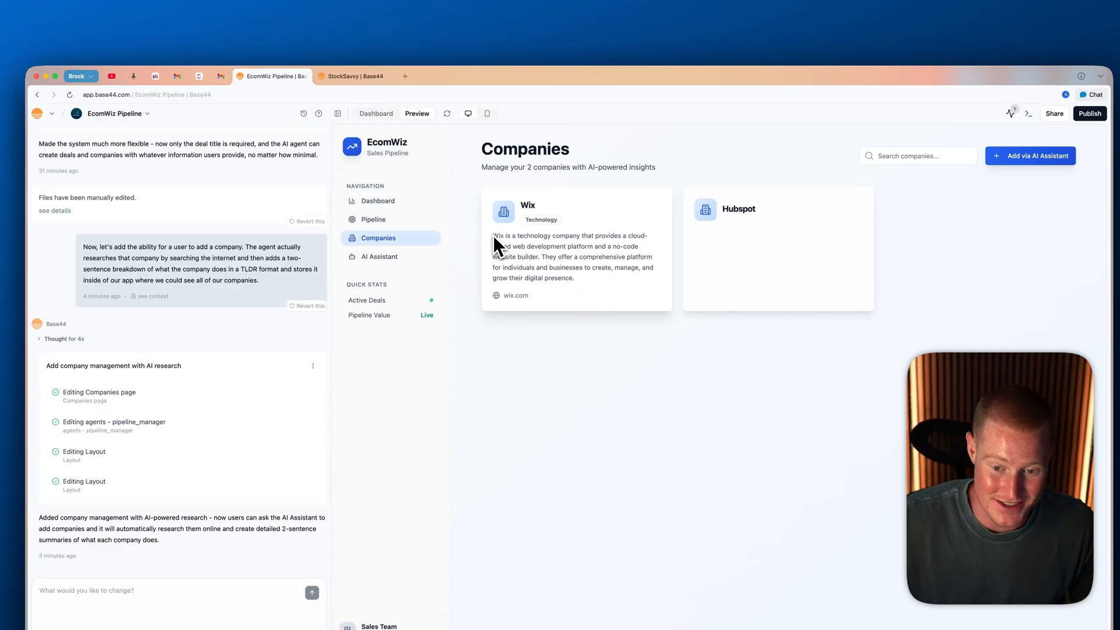
drag(492, 236, 655, 257)
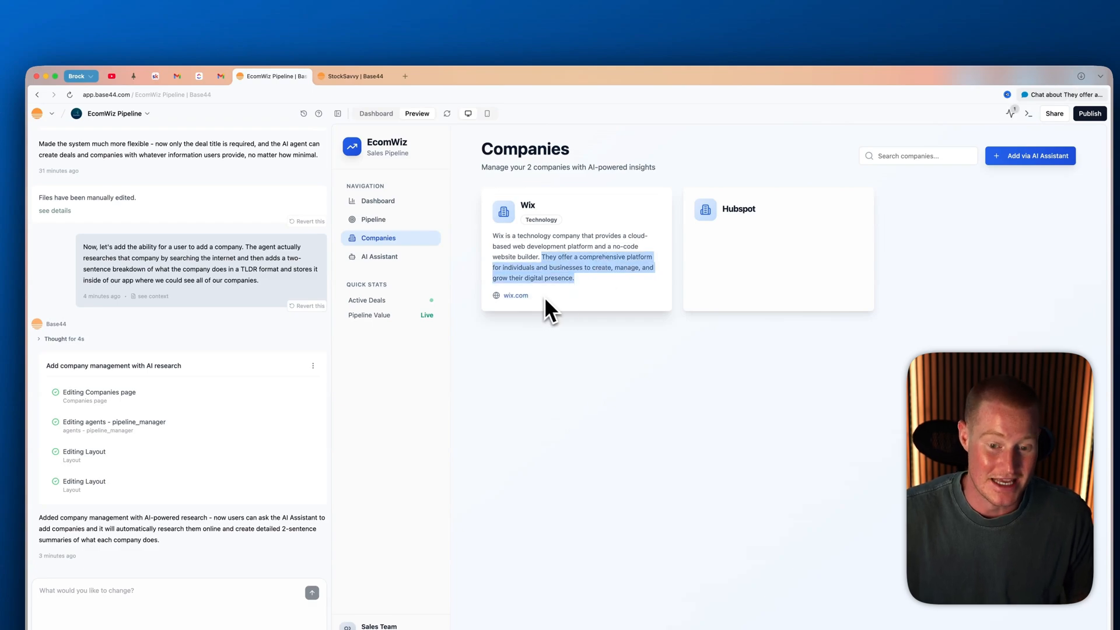
click(514, 295)
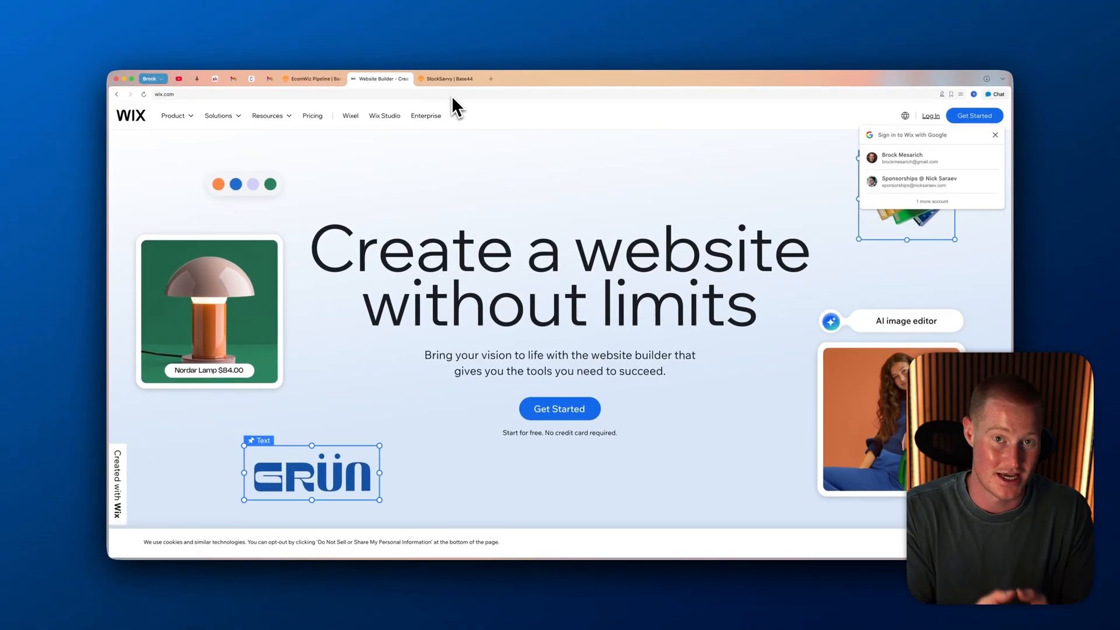
- Return to the EcomWiz app's Agents page and open the pipeline_manager agent's guidelines
click(313, 78)
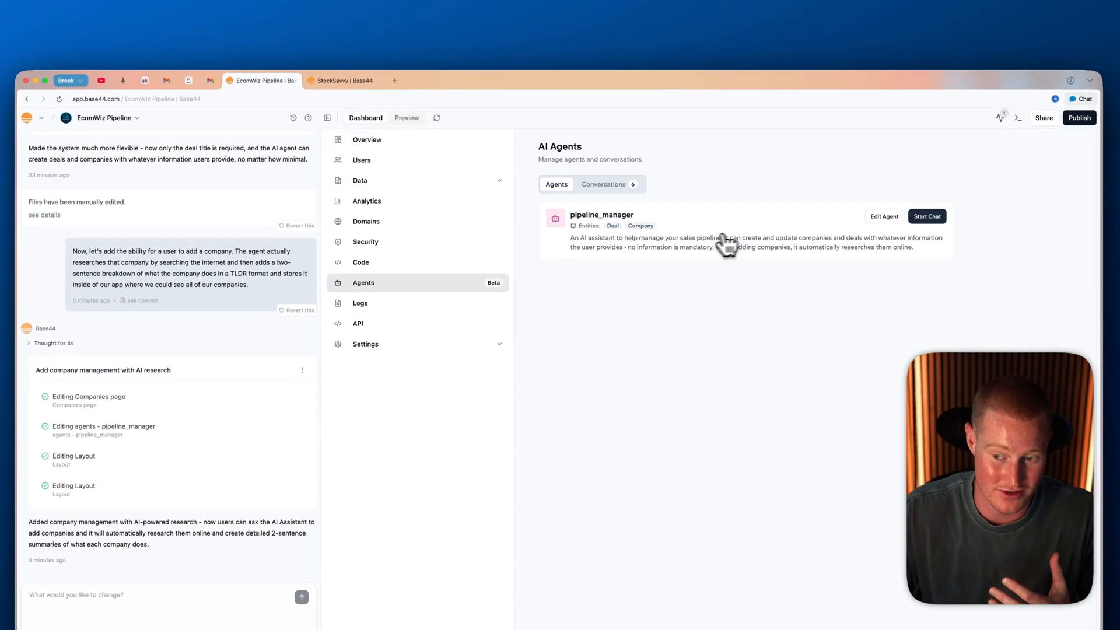
click(883, 217)
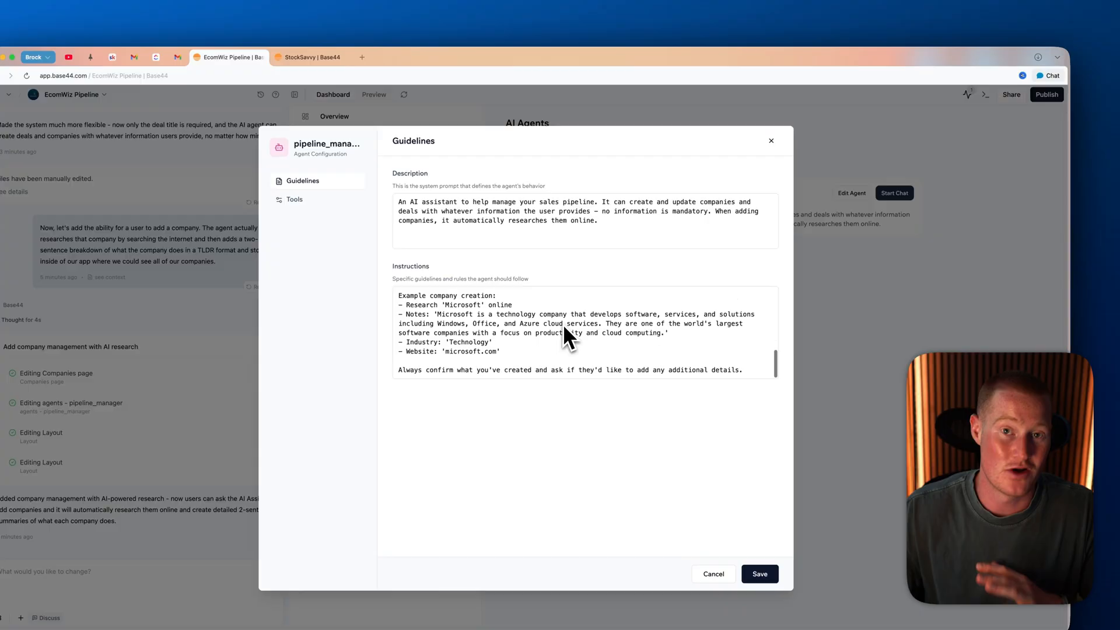